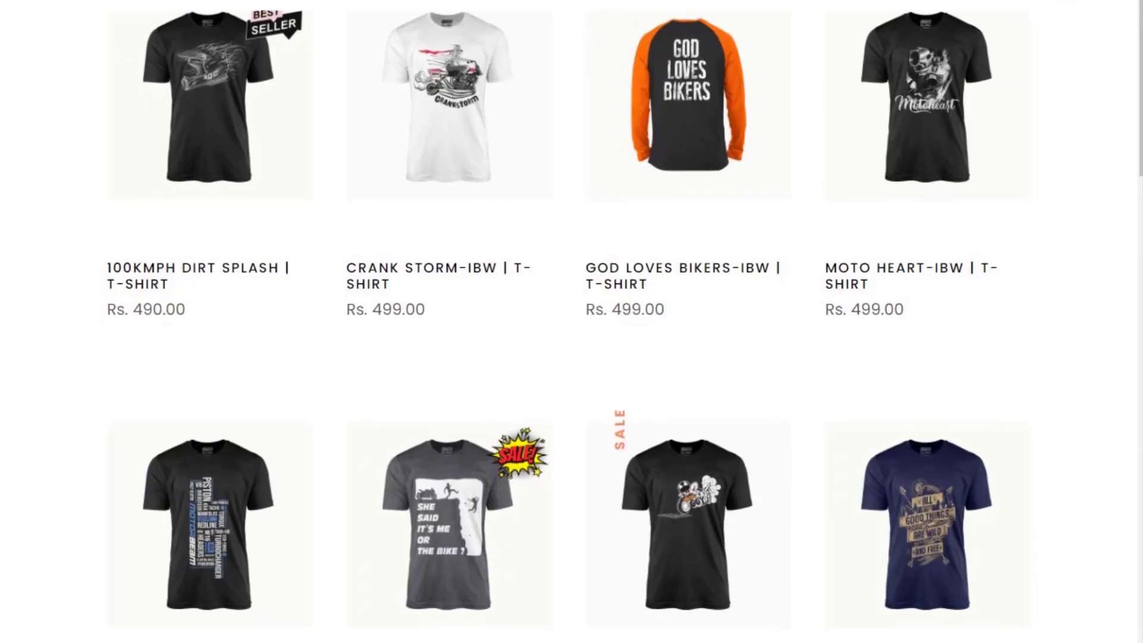
- Start a new saved audience from the Audience page, defaulting to India, ages 18–65+, all genders
{"action": "scroll", "scroll_direction": "down", "scroll_amount": 3}
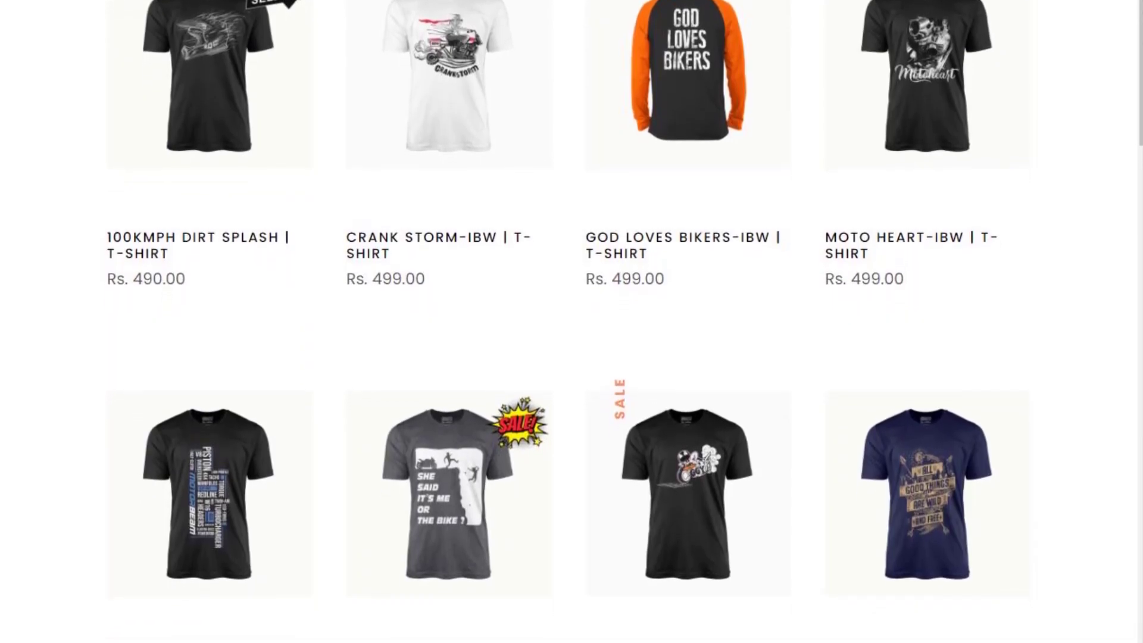
{"action": "scroll", "scroll_direction": "down", "scroll_amount": 3}
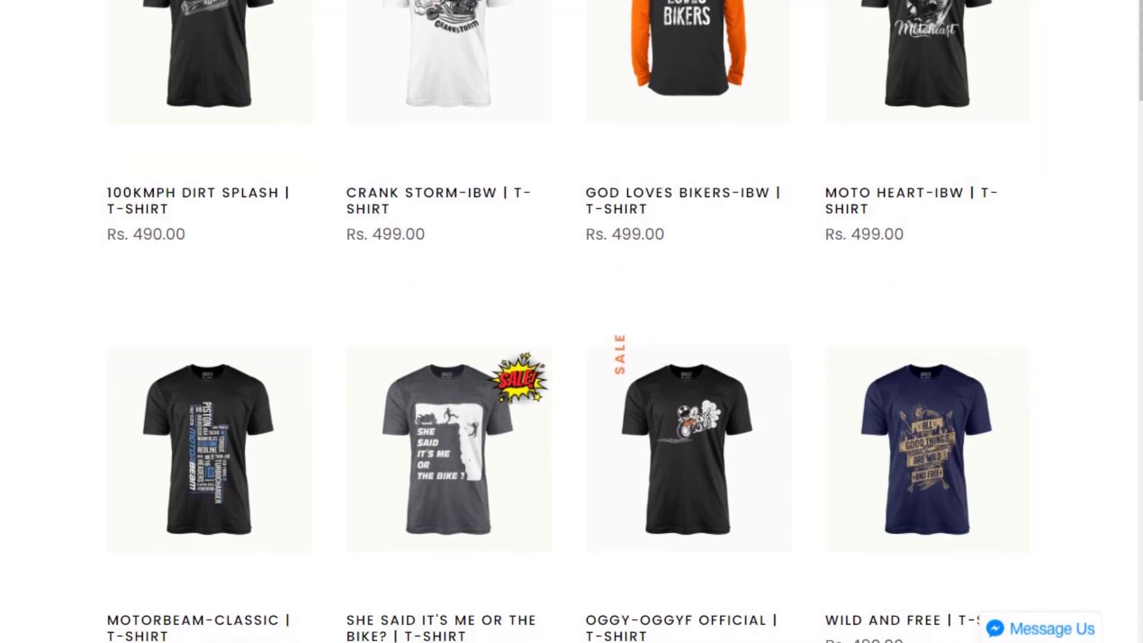
{"action": "scroll", "scroll_direction": "down", "scroll_amount": 3}
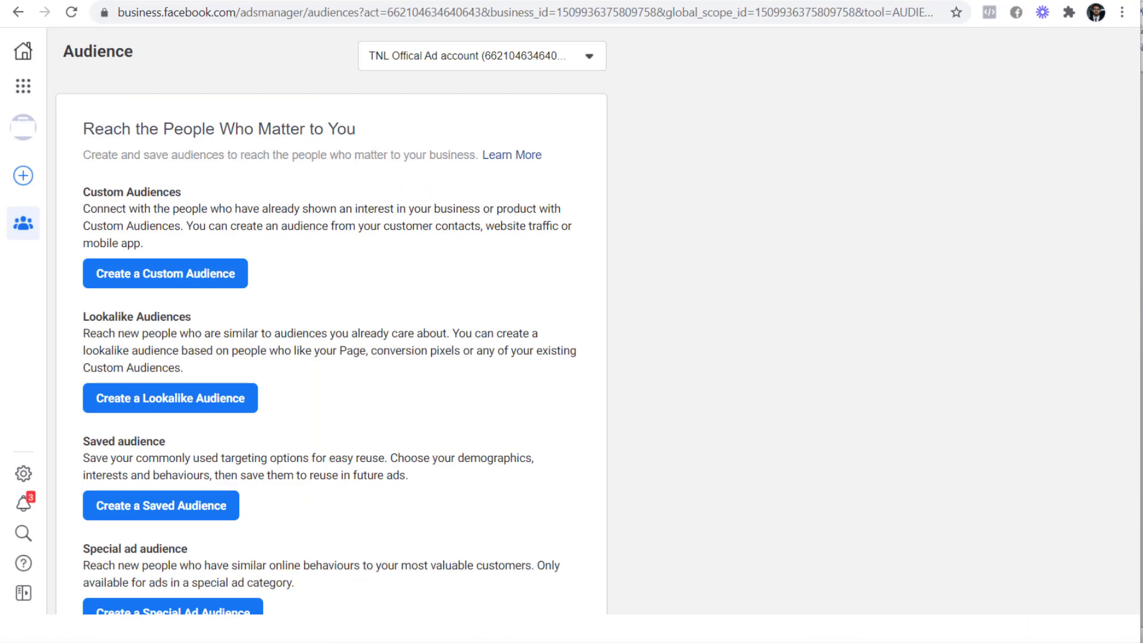
{"action": "mouse_move", "coordinate": [317, 50]}
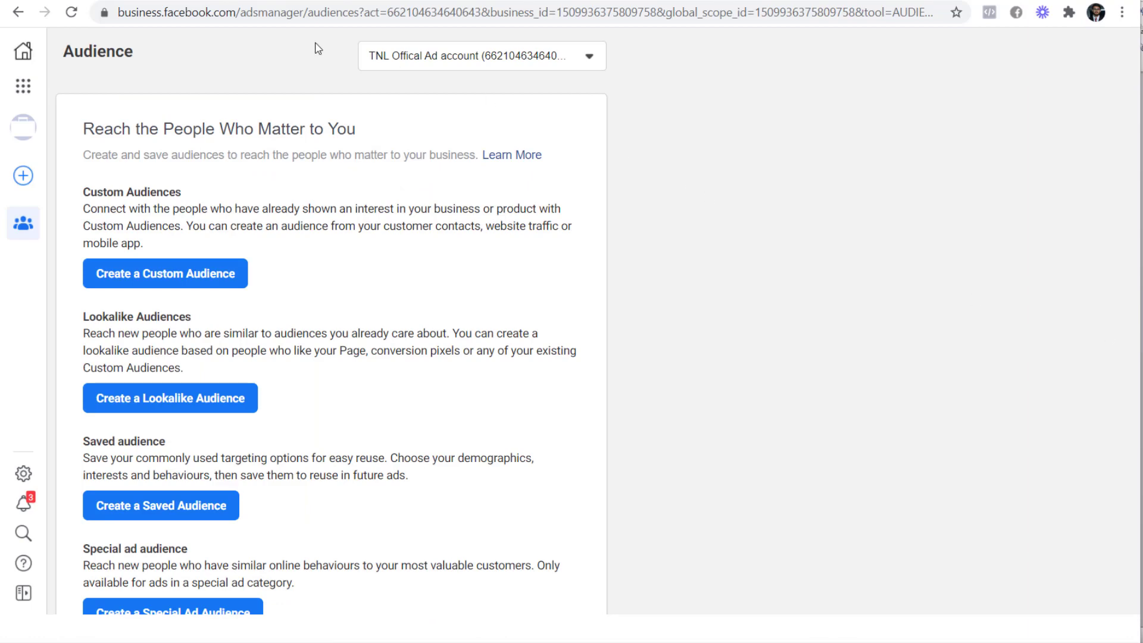
{"action": "mouse_move", "coordinate": [21, 85]}
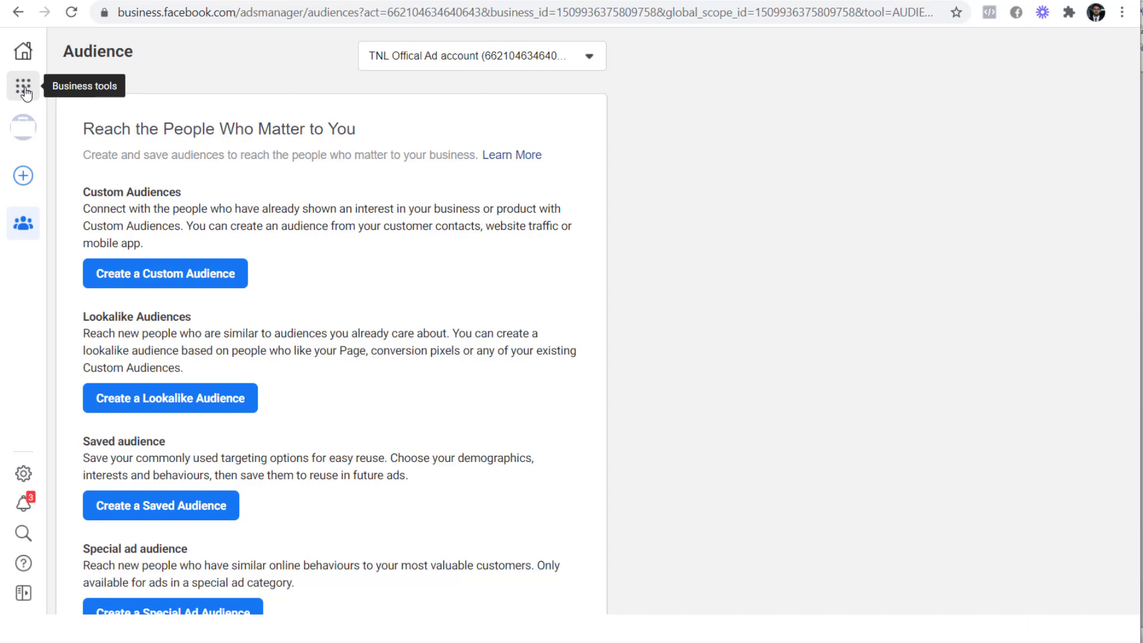
{"action": "left_click", "coordinate": [23, 85]}
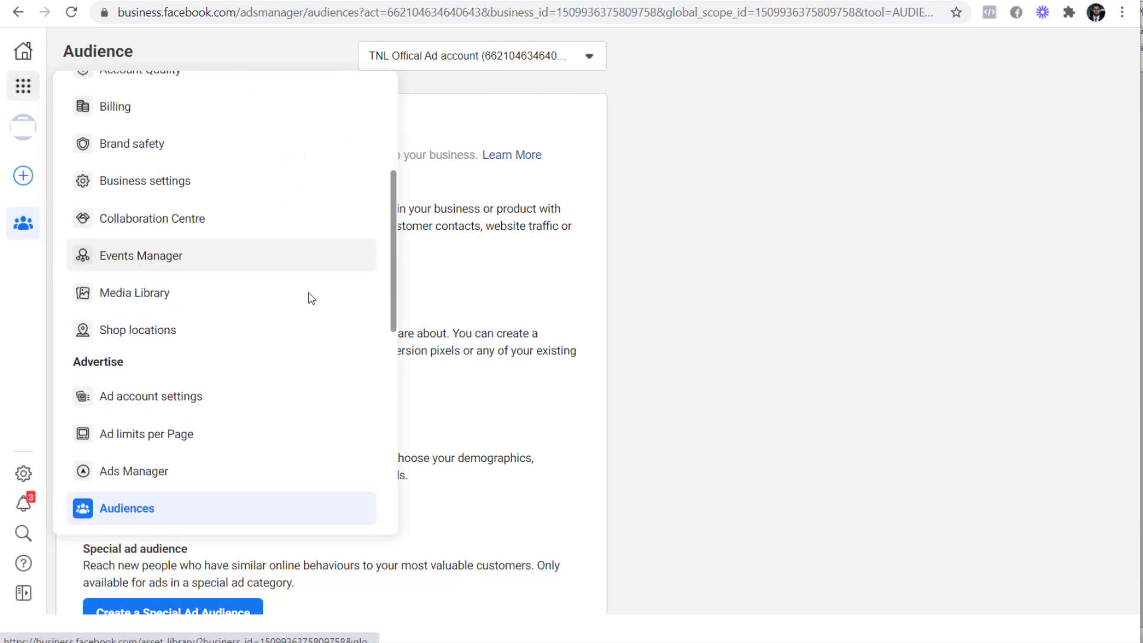
{"action": "scroll", "scroll_direction": "down", "scroll_amount": 3}
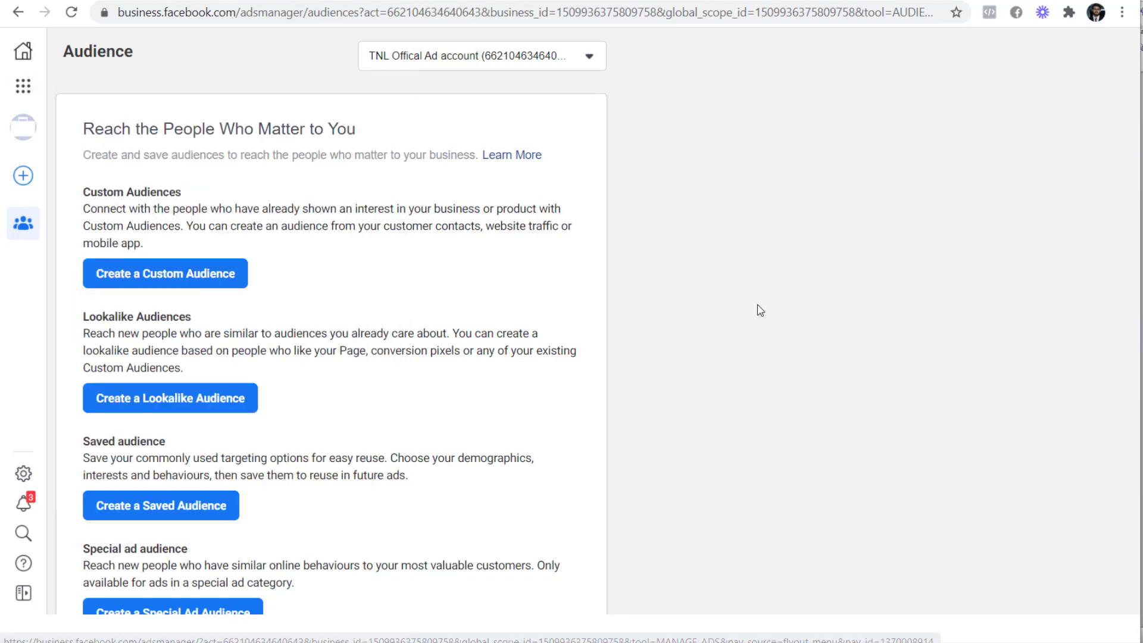
{"action": "mouse_move", "coordinate": [770, 390]}
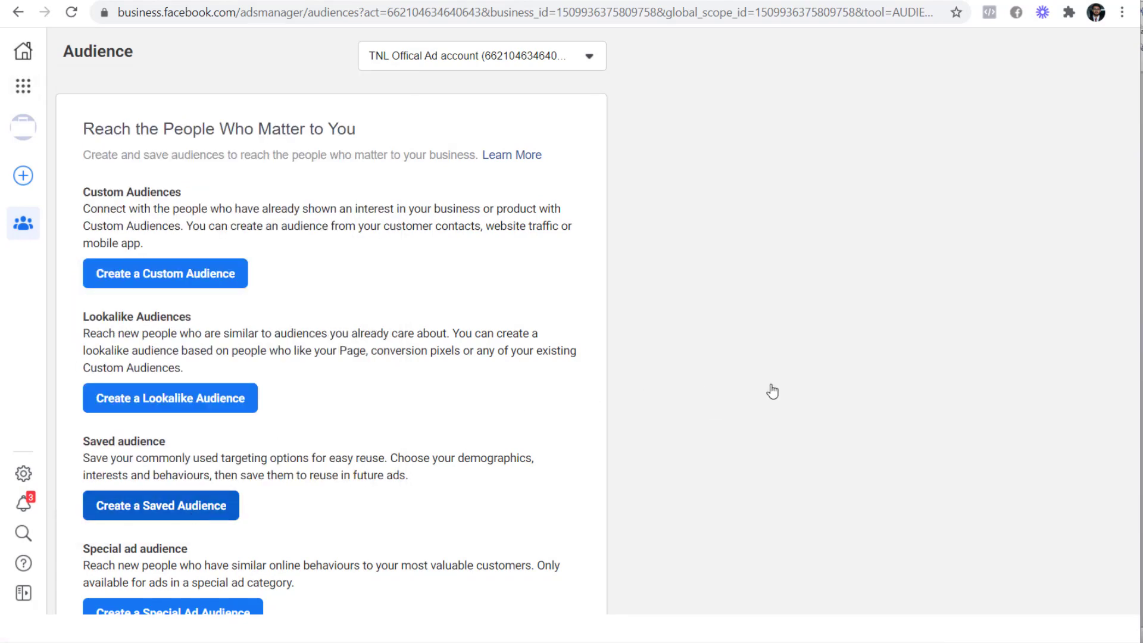
{"action": "left_click", "coordinate": [160, 504]}
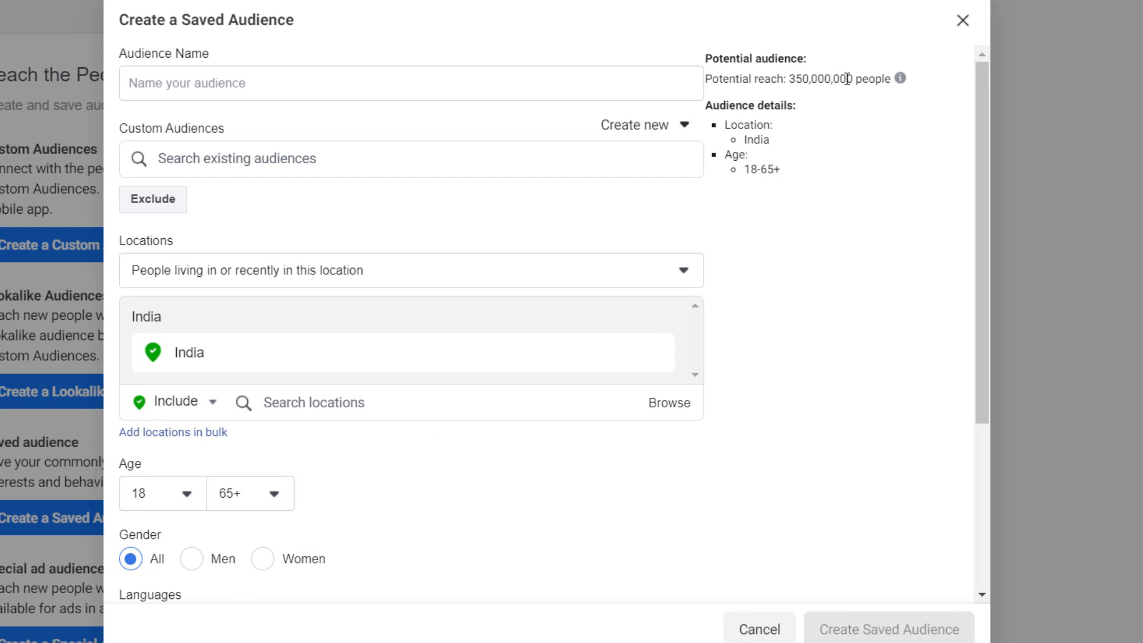
{"action": "mouse_move", "coordinate": [790, 310]}
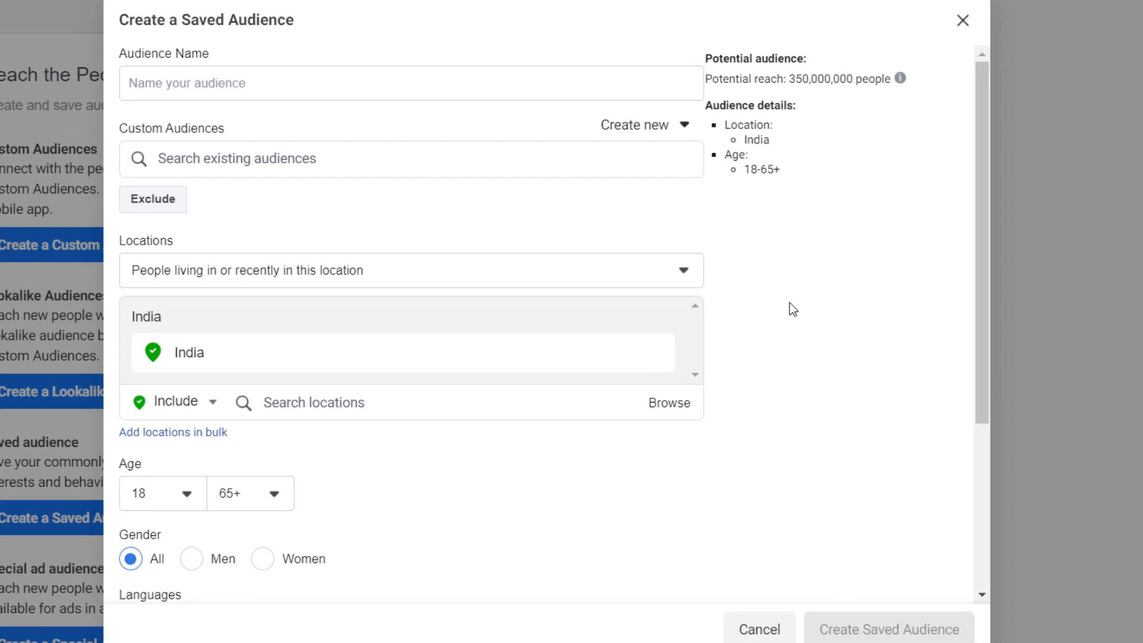
- Add the Motorcycles interest to detailed targeting by searching 'moto'
{"action": "scroll", "scroll_direction": "down", "scroll_amount": 3}
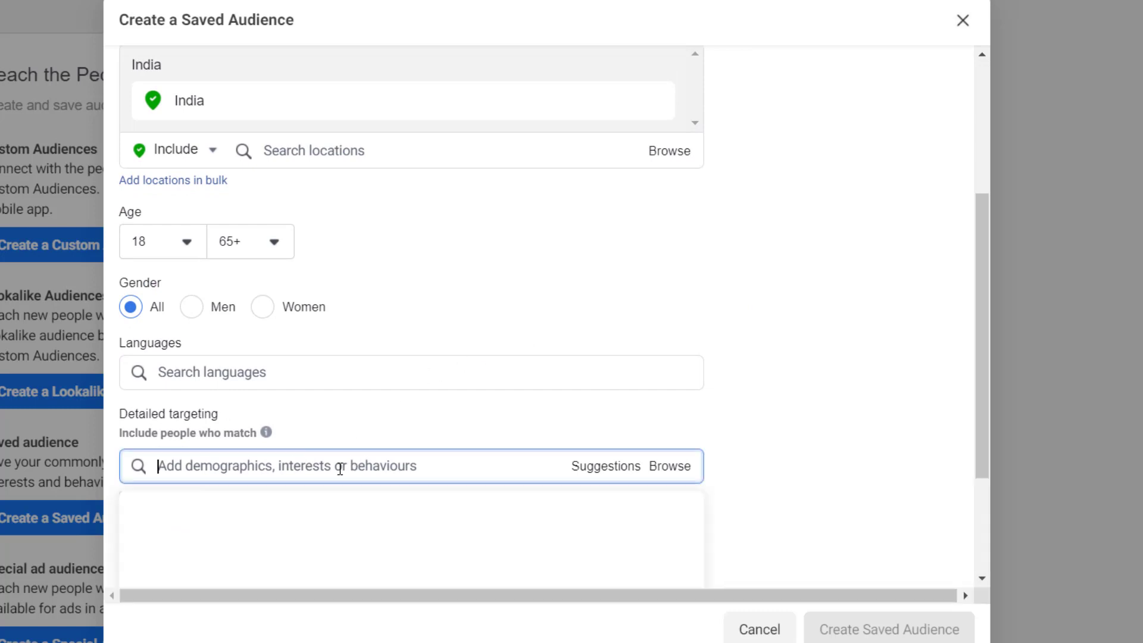
{"action": "type", "text": "motorcy"}
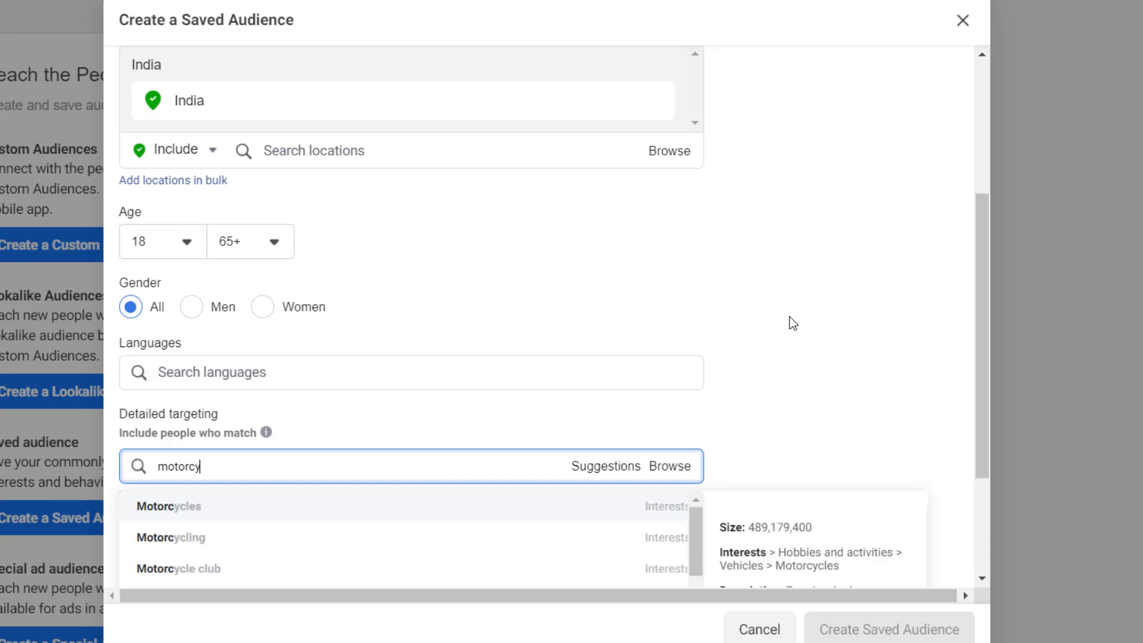
{"action": "left_click", "coordinate": [169, 506]}
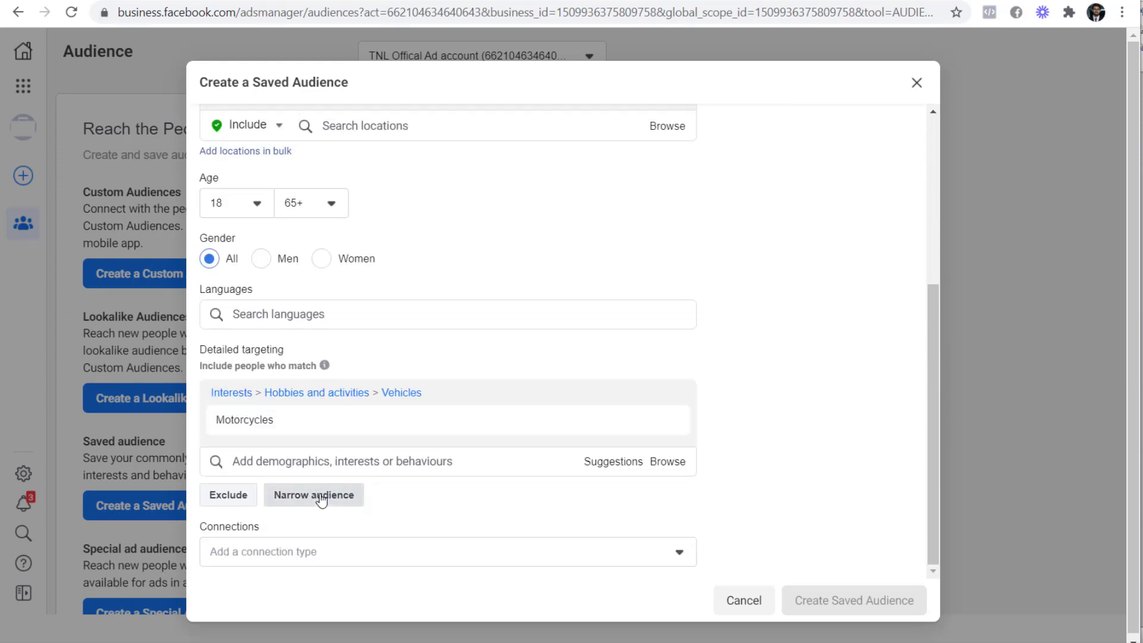
- Narrow the audience so people must also match T-shirt, reaching 17,000,000 people
{"action": "left_click", "coordinate": [315, 494]}
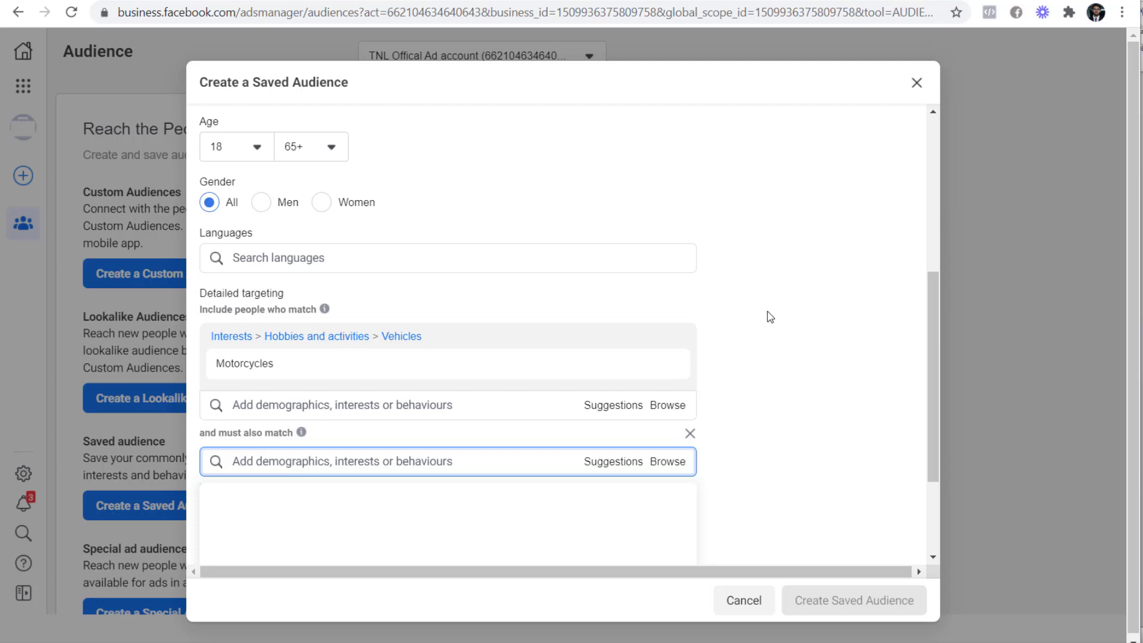
{"action": "type", "text": "ts"}
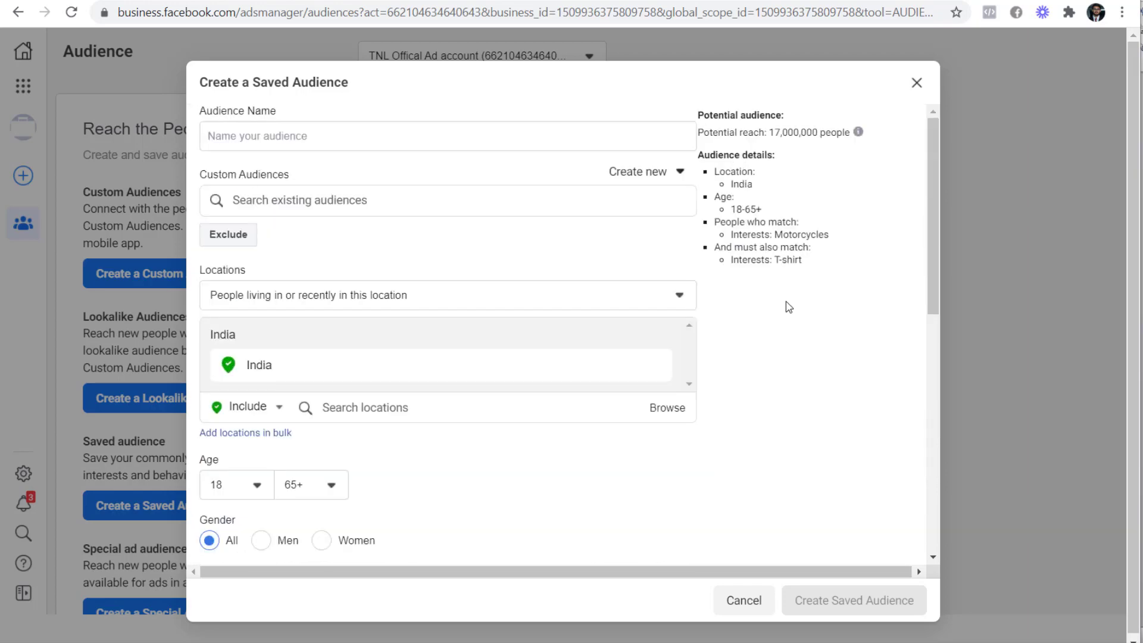
{"action": "scroll", "scroll_direction": "down", "scroll_amount": 3}
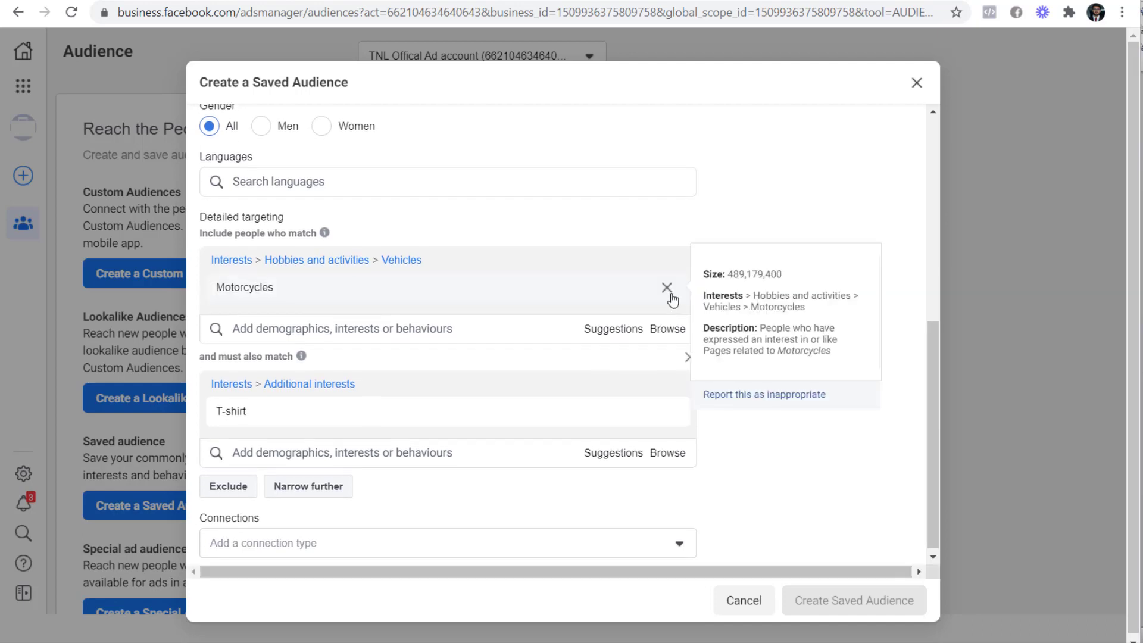
- Swap targeting so T-shirt is the main interest and Motorcycles the must-also-match condition
{"action": "left_click", "coordinate": [666, 287]}
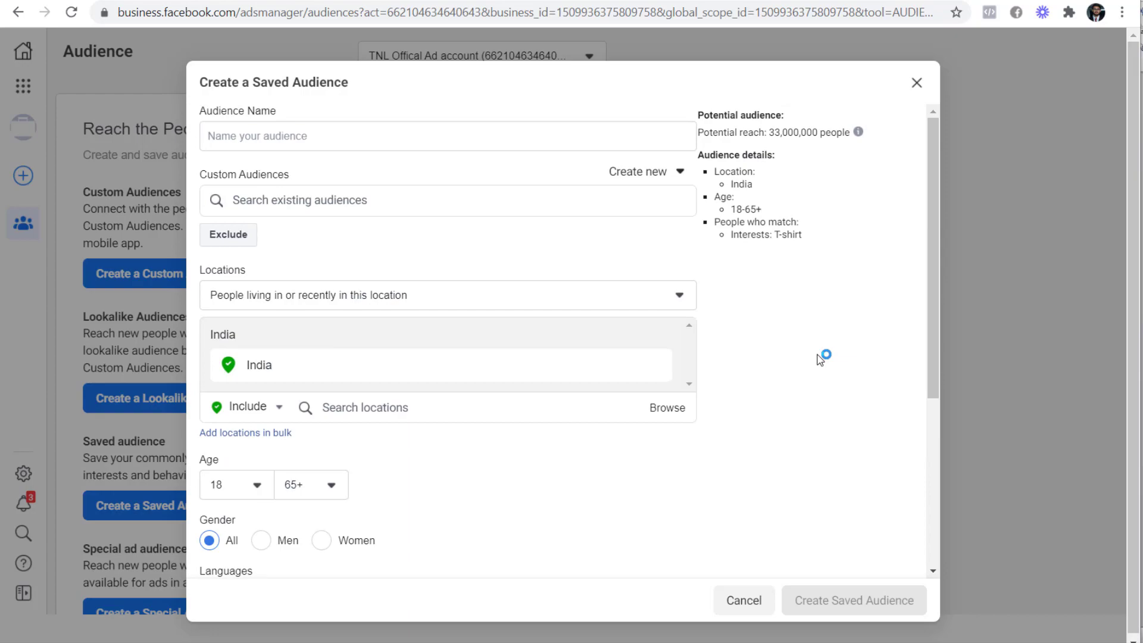
{"action": "scroll", "scroll_direction": "down", "scroll_amount": 3}
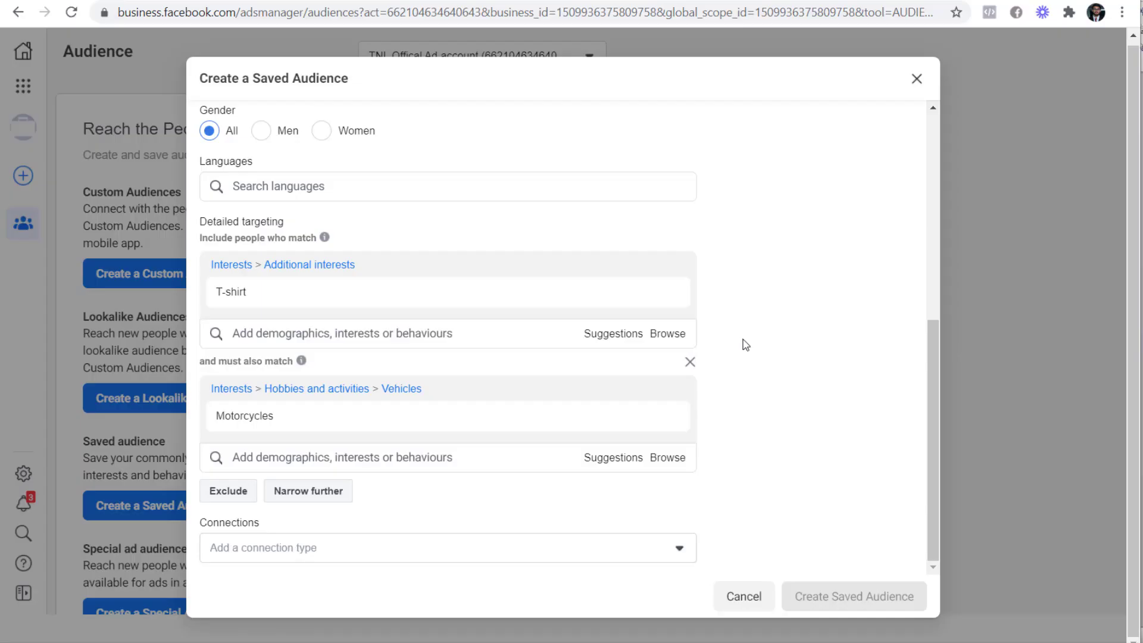
{"action": "mouse_move", "coordinate": [307, 367]}
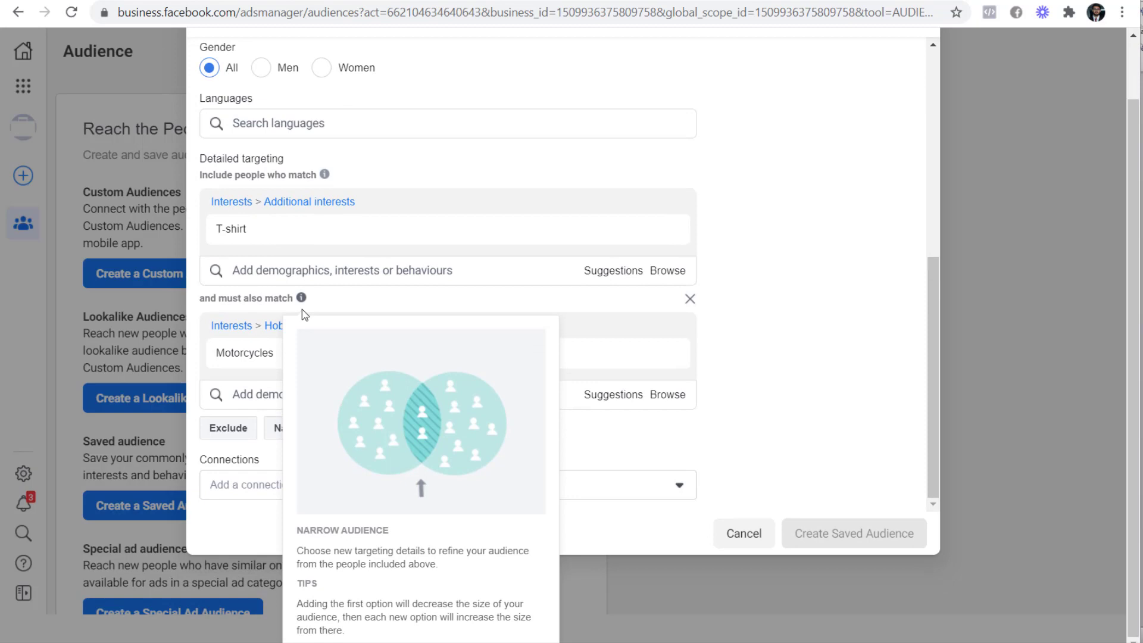
- Remove the narrowing group and include Motorcycles alongside T-shirt, reaching 76,000,000 people
{"action": "left_click", "coordinate": [690, 298]}
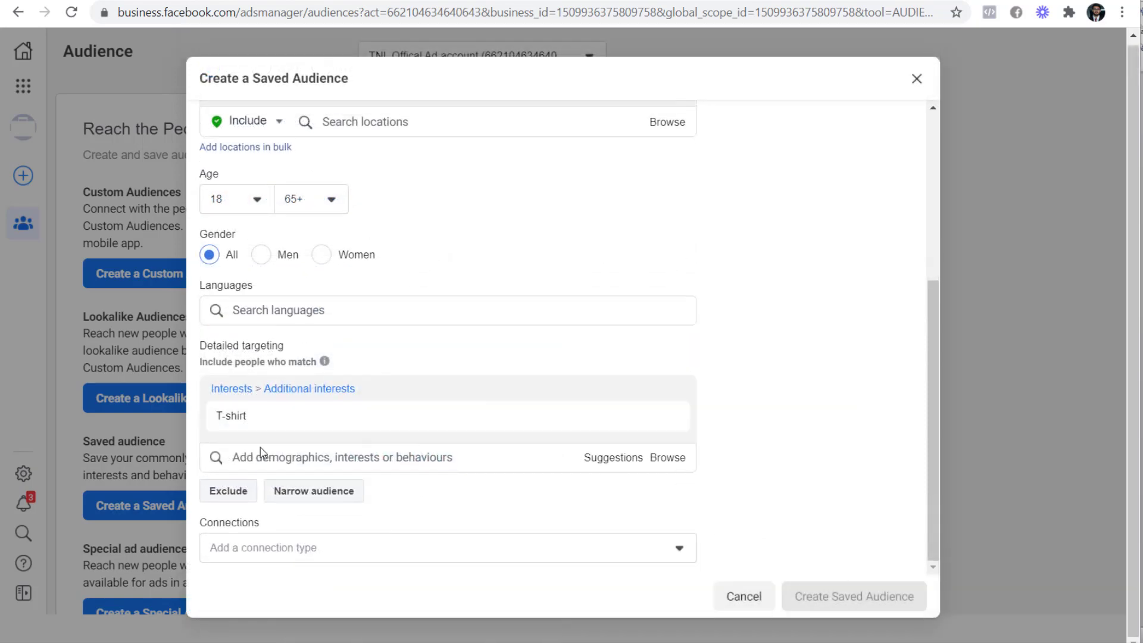
{"action": "type", "text": "motorcycles"}
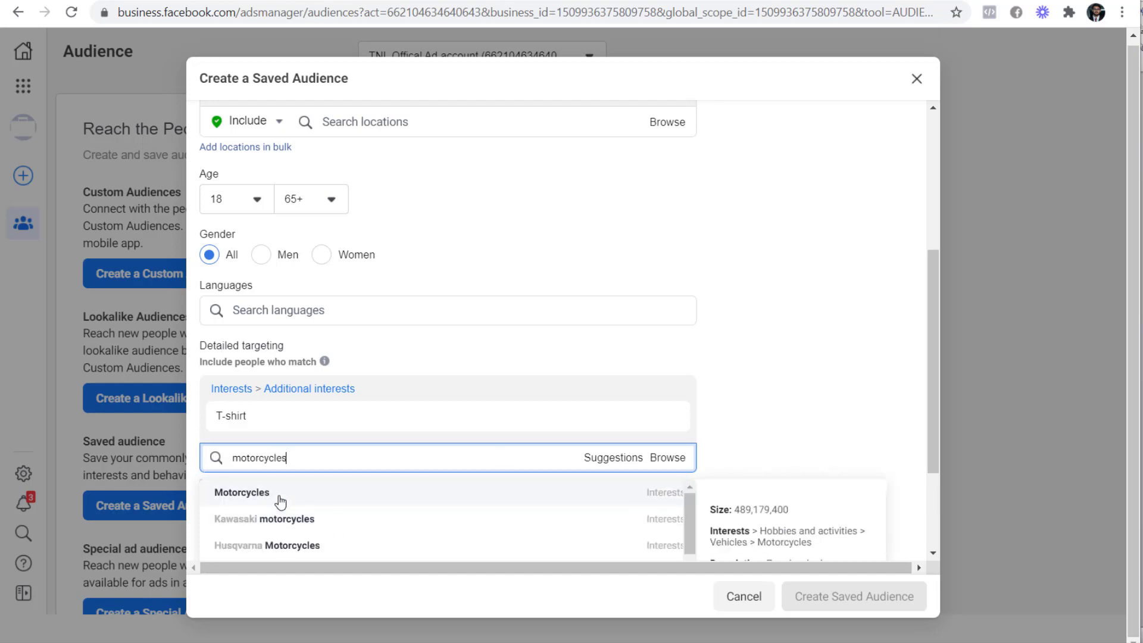
{"action": "left_click", "coordinate": [240, 493]}
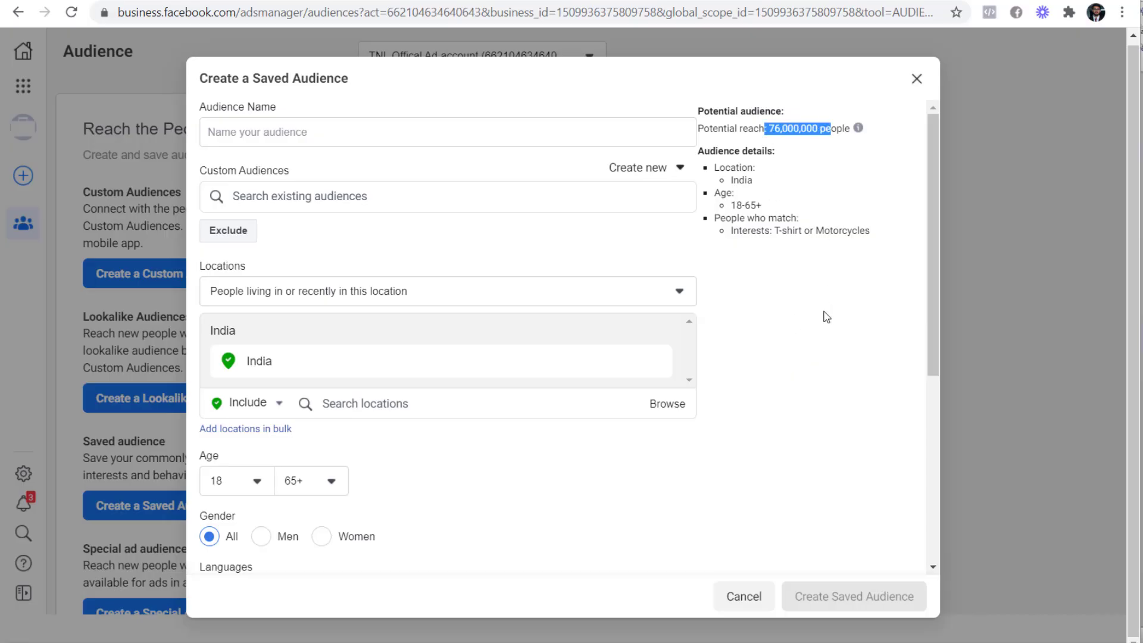
{"action": "scroll", "scroll_direction": "down", "scroll_amount": 3}
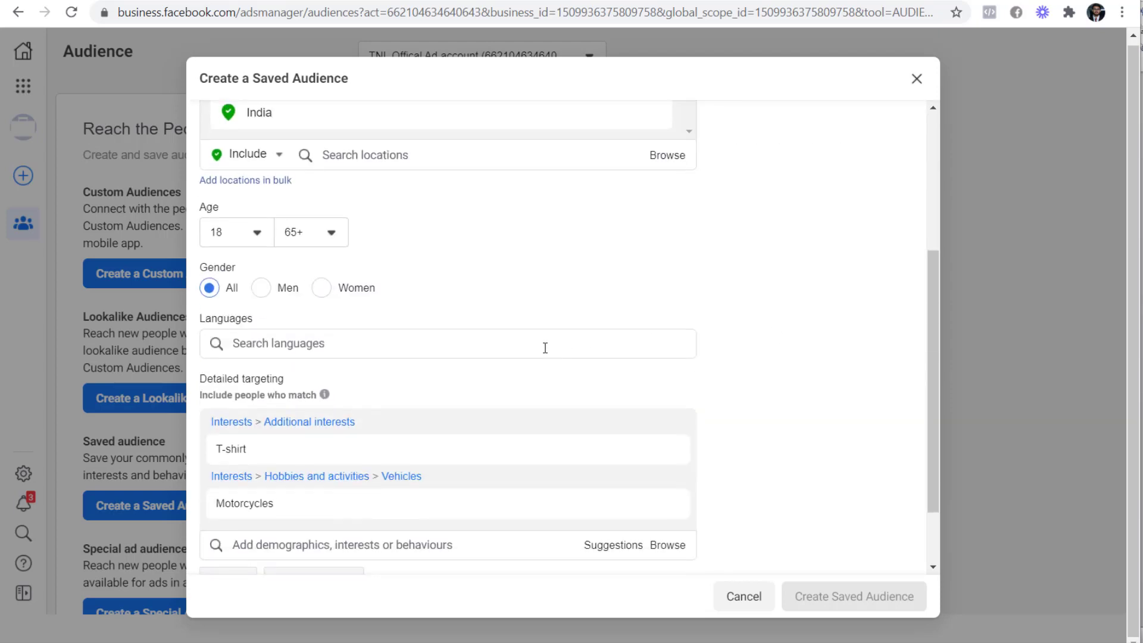
{"action": "mouse_move", "coordinate": [321, 395]}
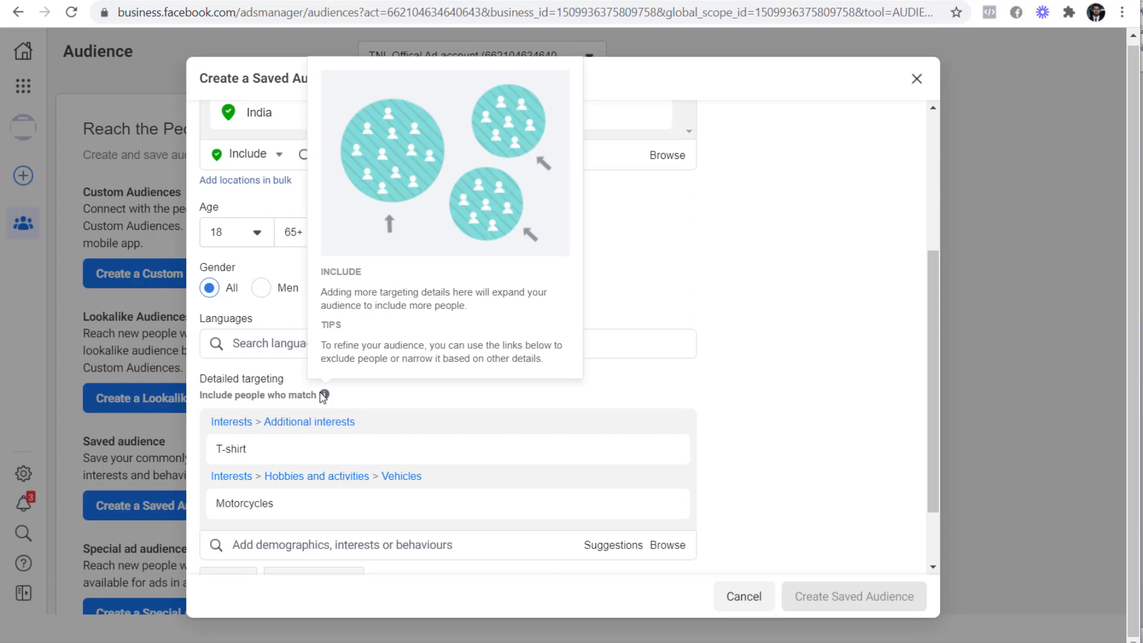
{"action": "type", "text": "onlin"}
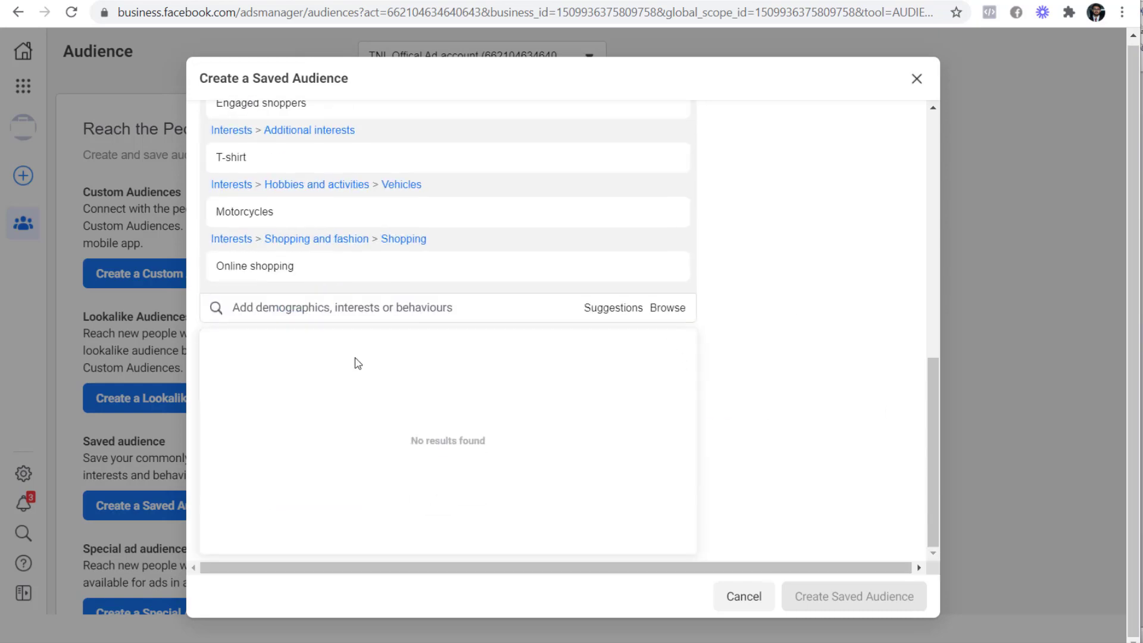
- Name the audience 'high value', target Motorcycles and narrow by T-shirt and Online shopping
{"action": "type", "text": "high value"}
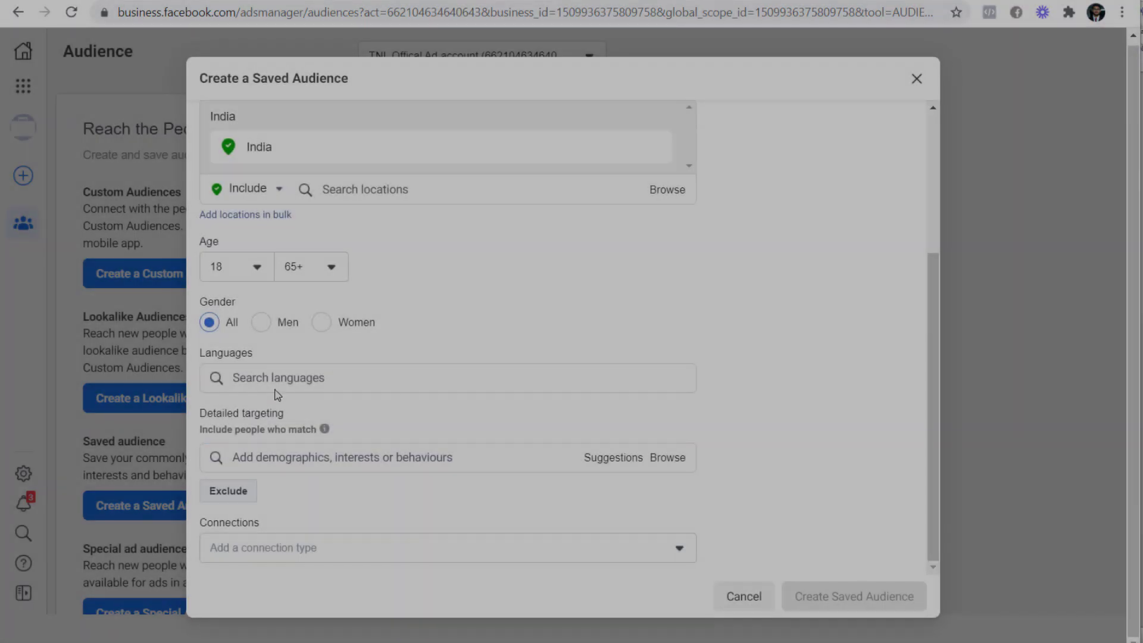
{"action": "type", "text": "motorcycles"}
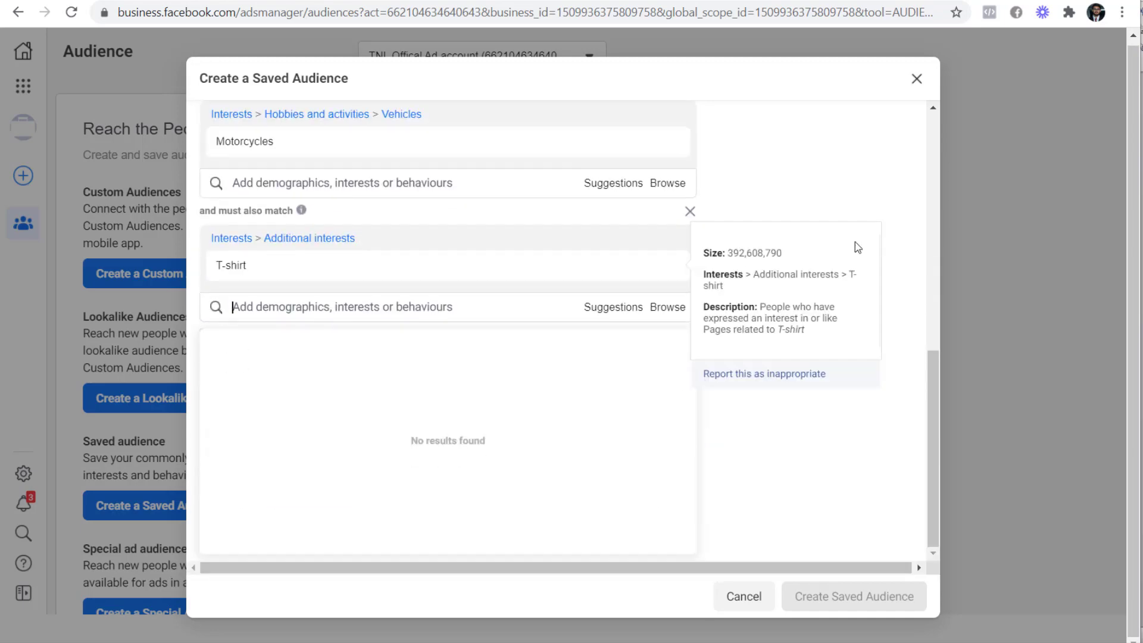
{"action": "type", "text": "online shoppin"}
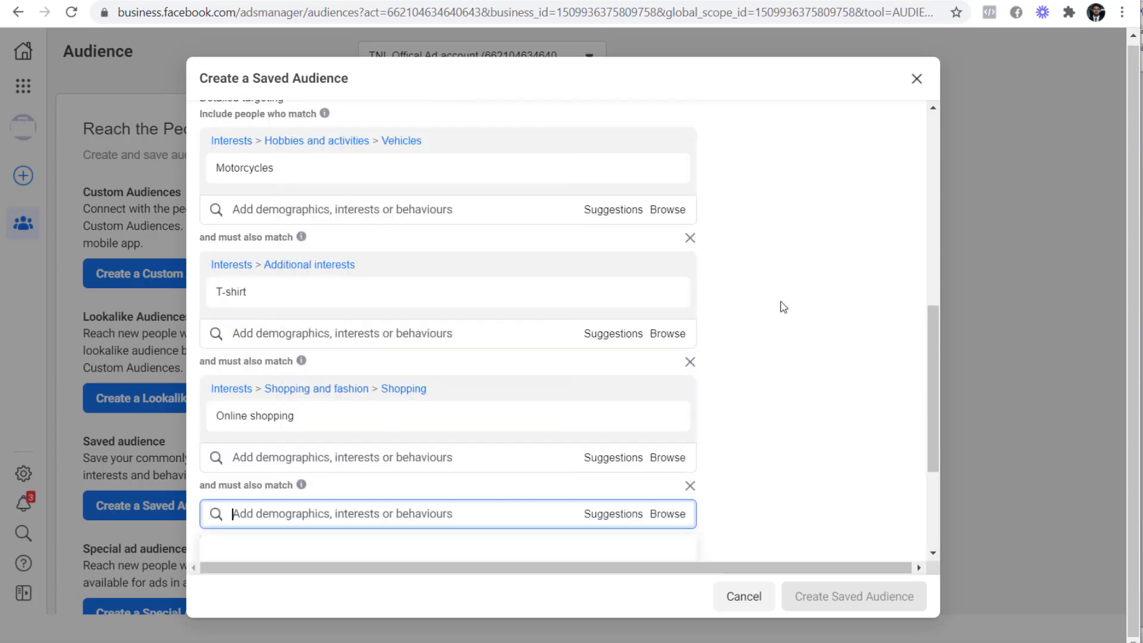
- Add Printed T-shirt as another must-also-match interest by searching 'printed'
{"action": "type", "text": "printed"}
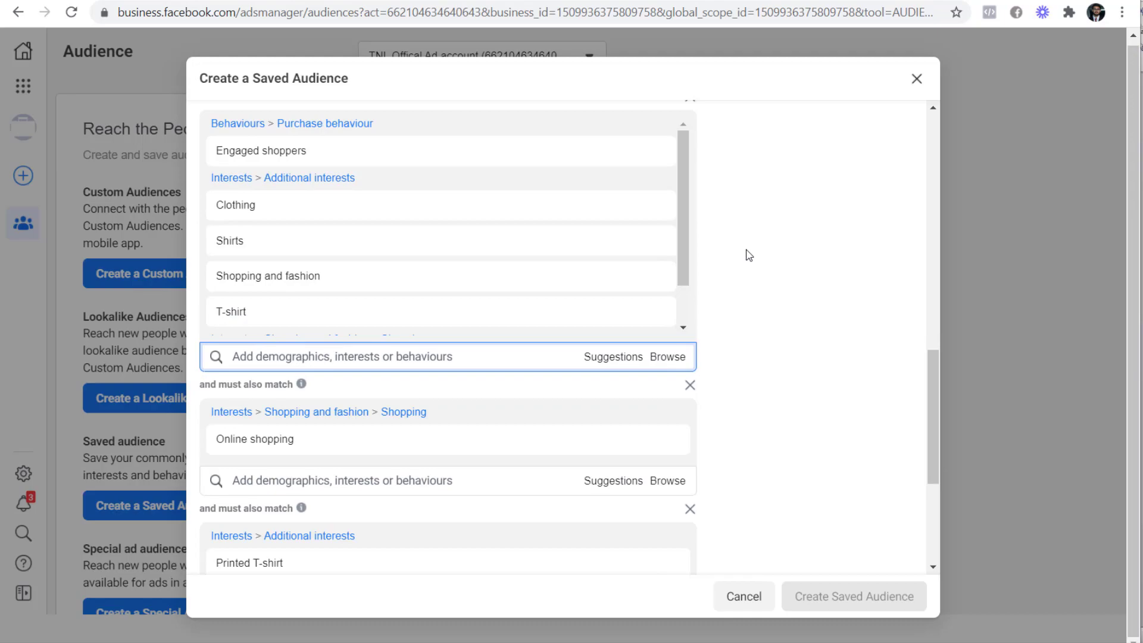
{"action": "left_click", "coordinate": [855, 595]}
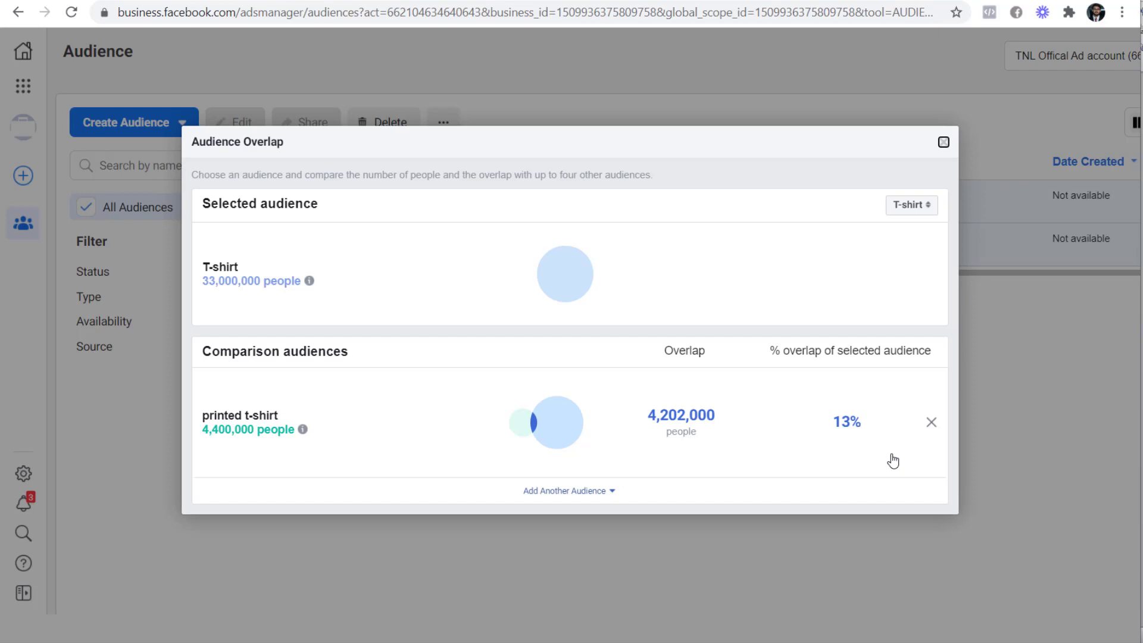
{"action": "mouse_move", "coordinate": [845, 237]}
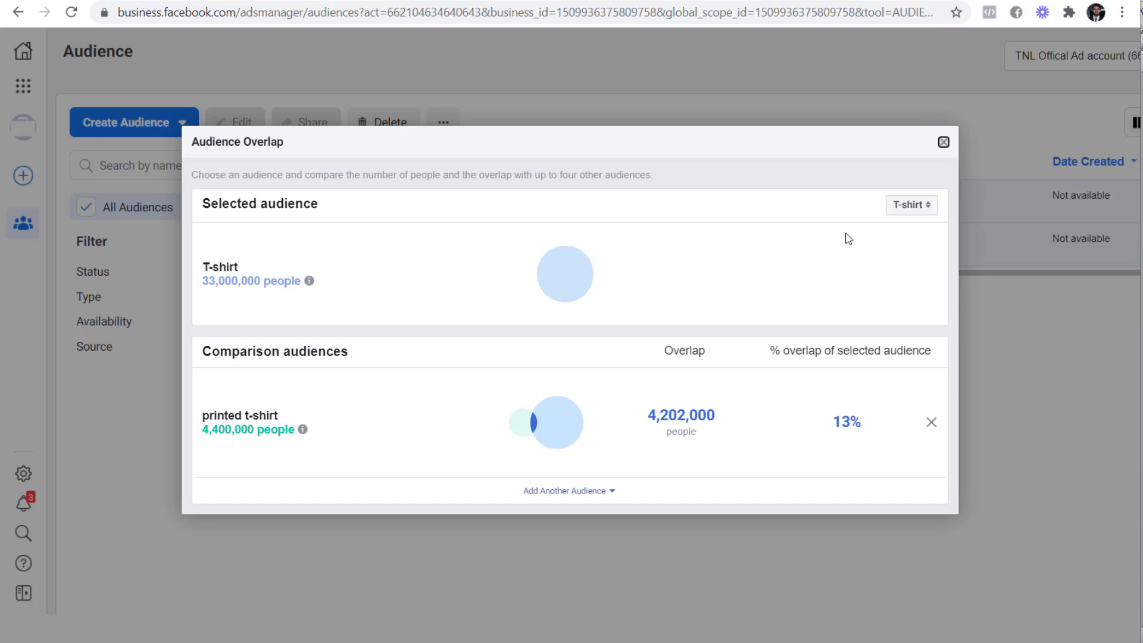
- Close the overlap comparison, leaving saved audiences T-shirt (33M) and printed t-shirt (4.4M)
{"action": "left_click", "coordinate": [943, 142]}
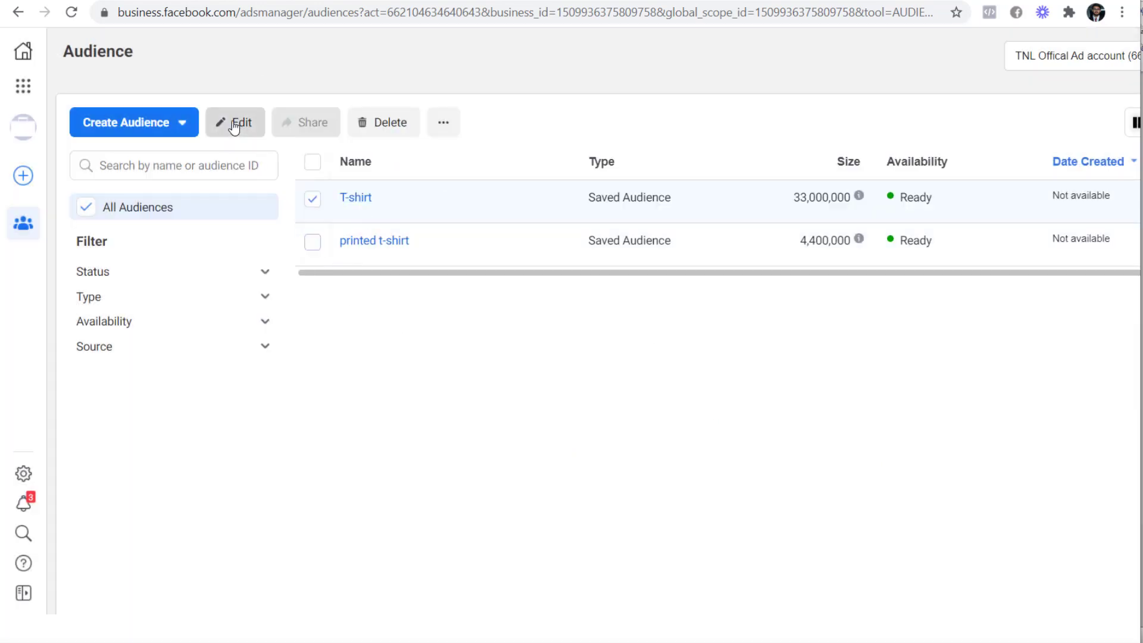
- Edit the T-shirt audience to exclude Printed T-shirt interest and update it to 28,000,000 reach
{"action": "left_click", "coordinate": [236, 123]}
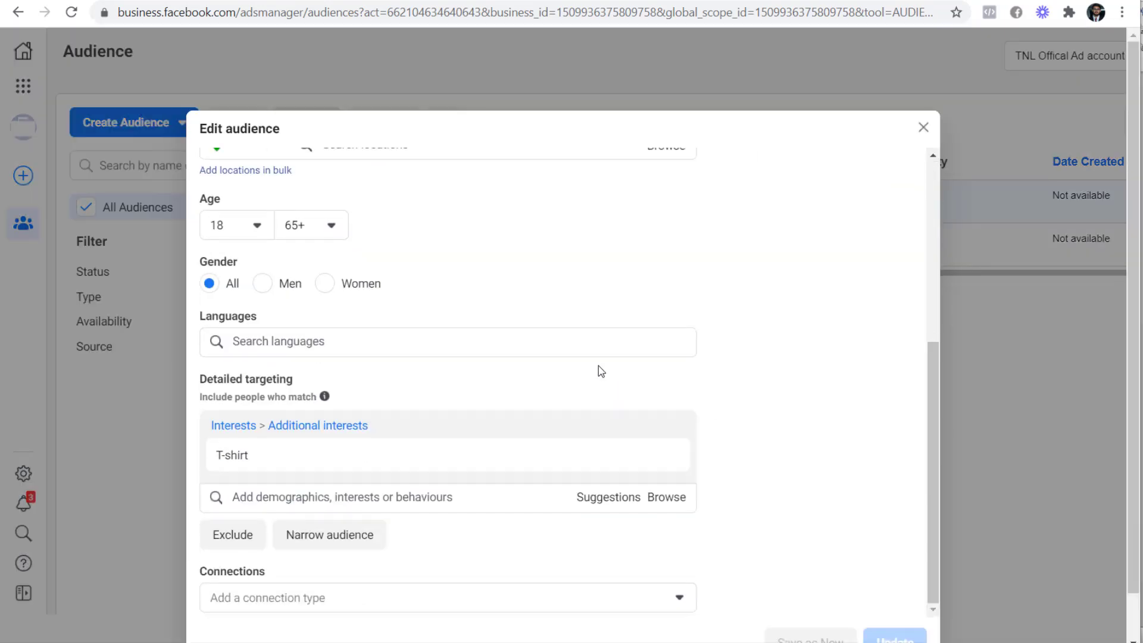
{"action": "left_click", "coordinate": [232, 534]}
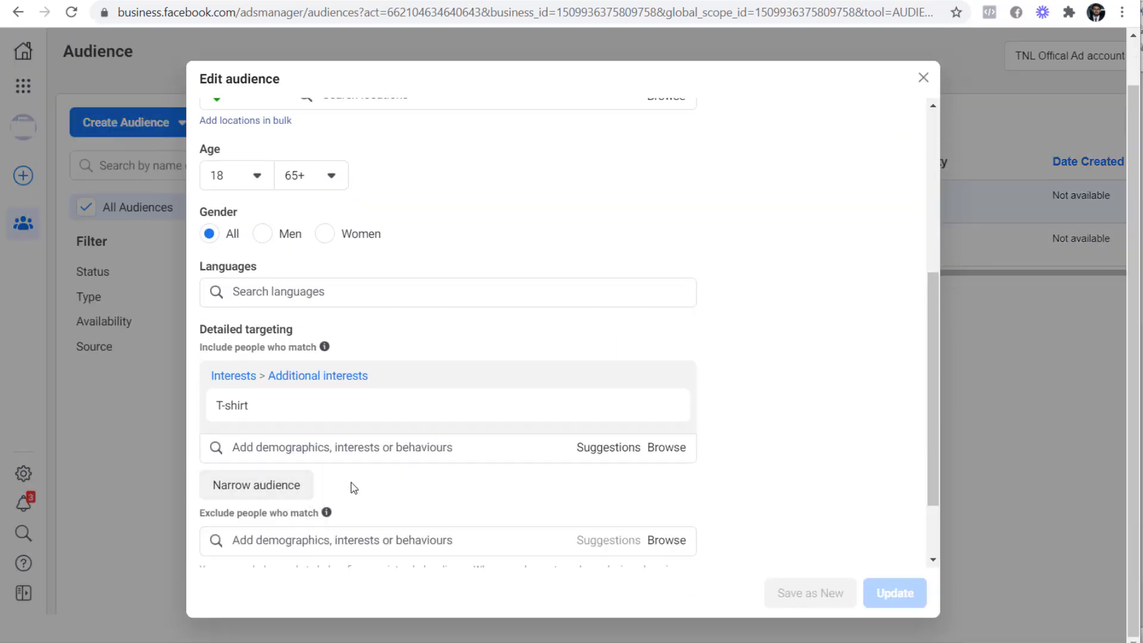
{"action": "scroll", "scroll_direction": "down", "scroll_amount": 3}
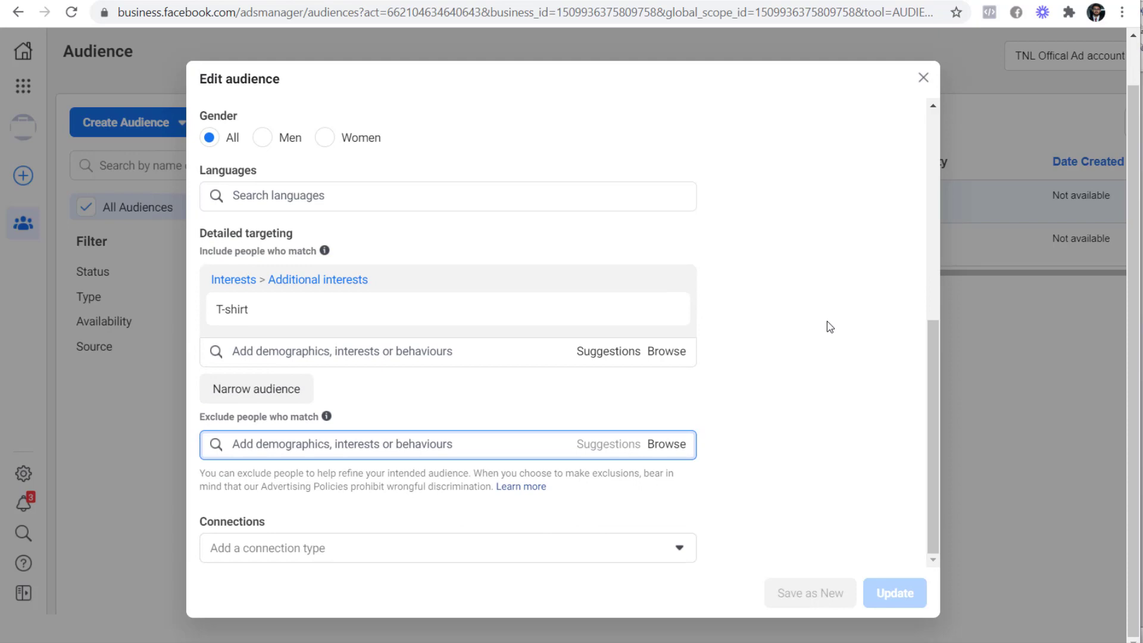
{"action": "type", "text": "printed"}
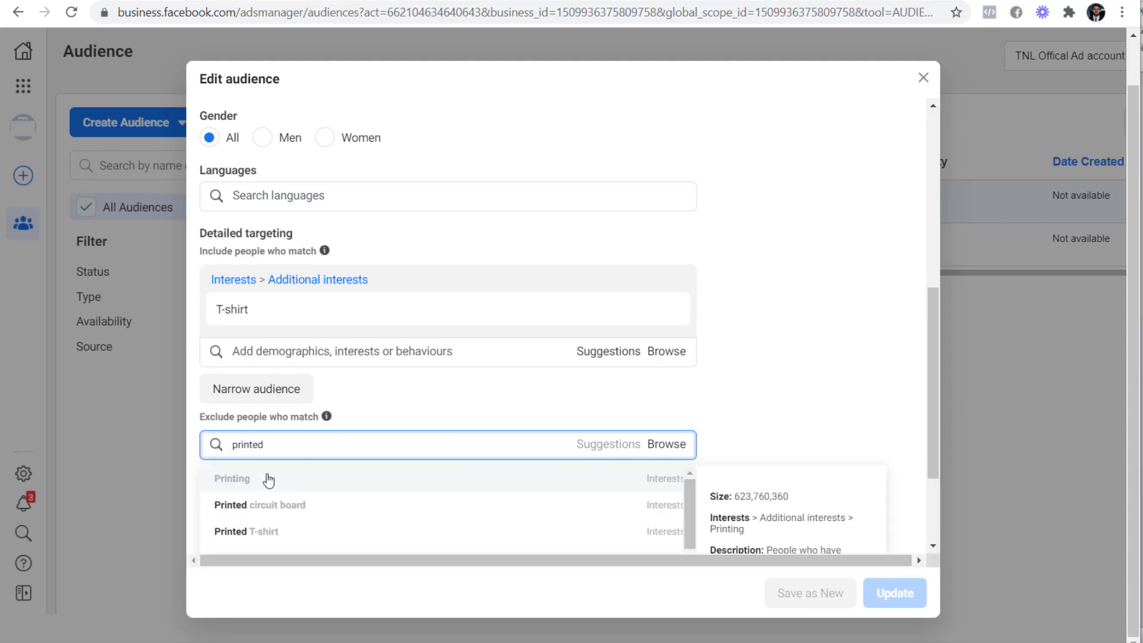
{"action": "left_click", "coordinate": [245, 531]}
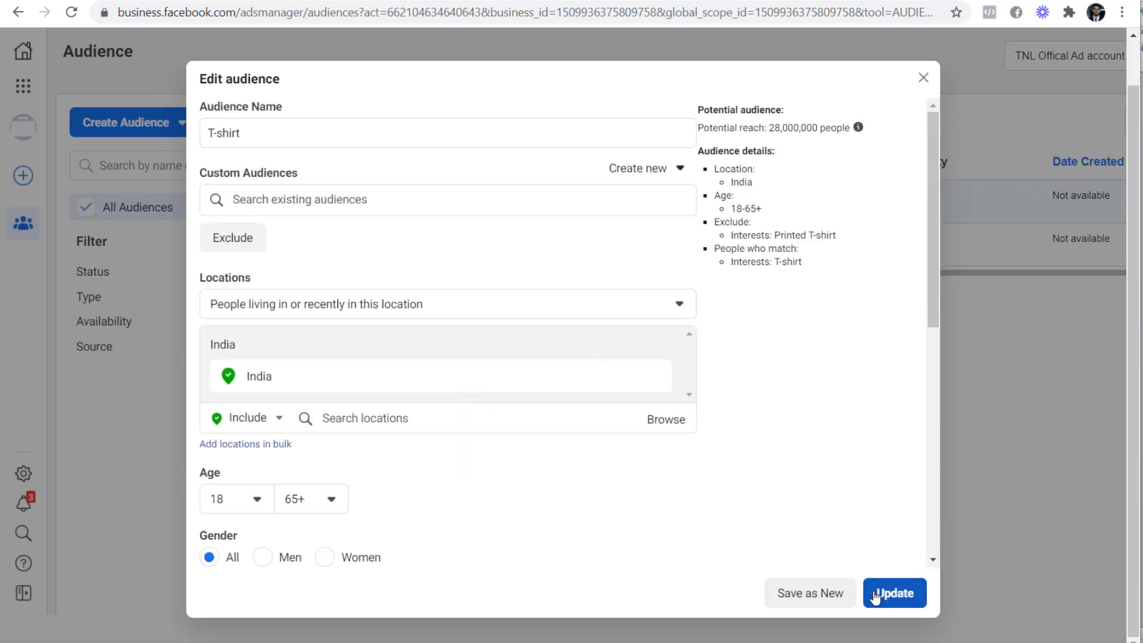
{"action": "left_click", "coordinate": [895, 592]}
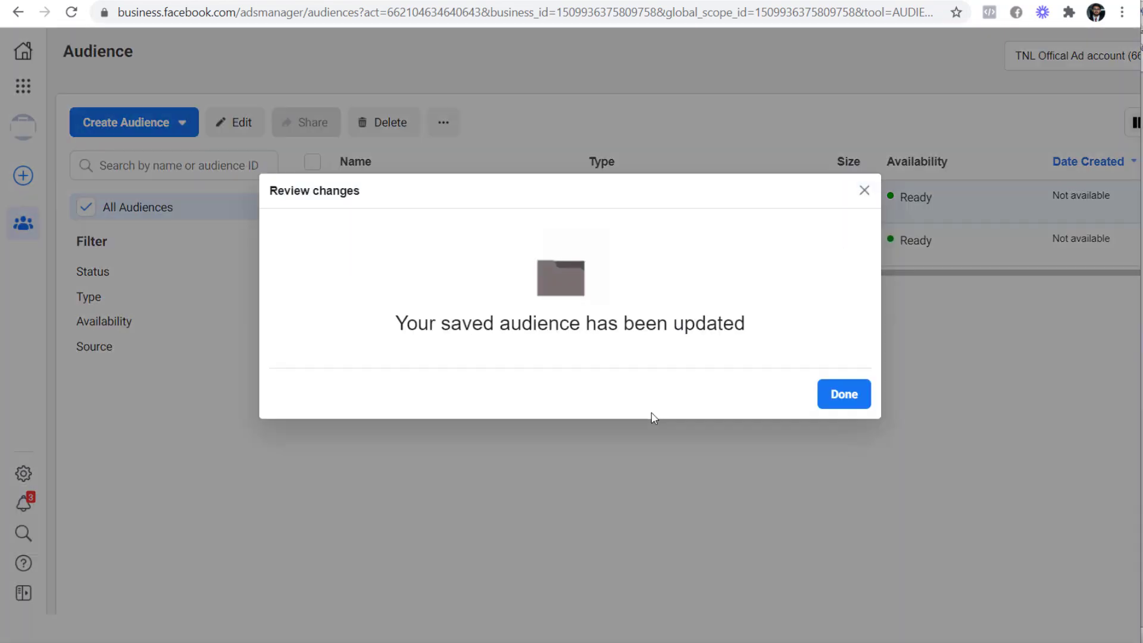
- Compare T-shirt and printed t-shirt again, now overlapping by fewer than 1,000 people
{"action": "left_click", "coordinate": [843, 394]}
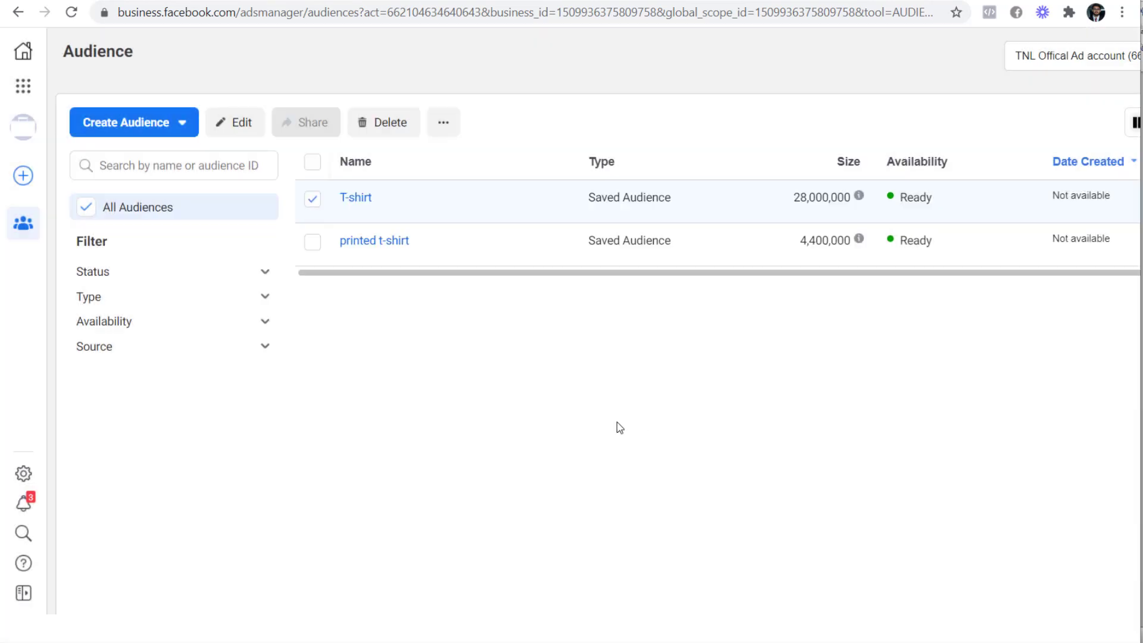
{"action": "left_click", "coordinate": [312, 240]}
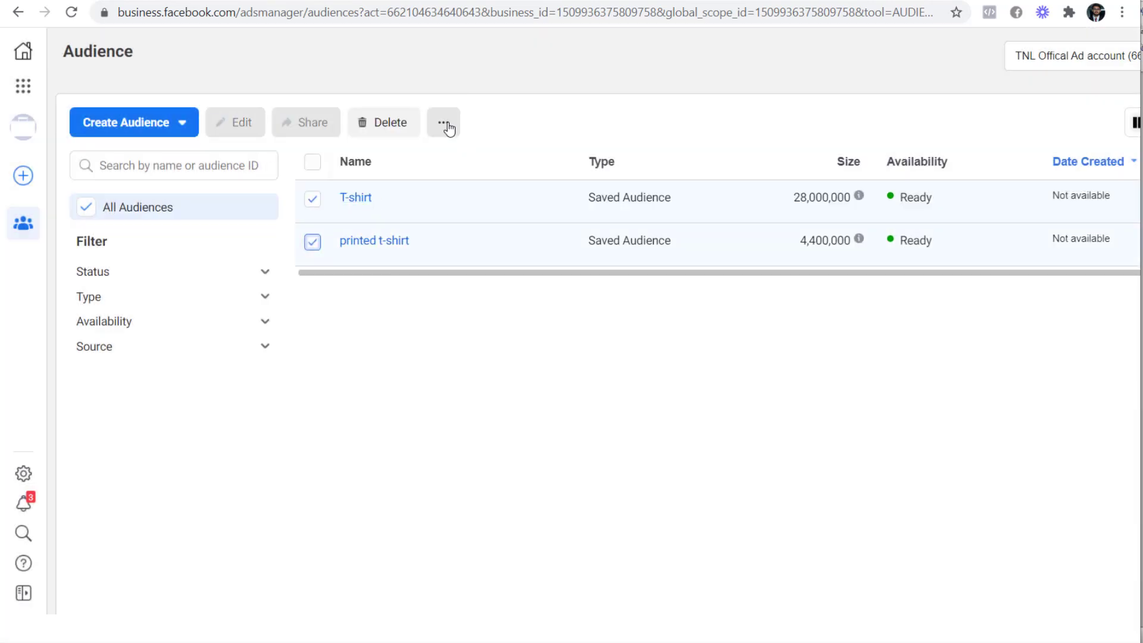
{"action": "left_click", "coordinate": [442, 121]}
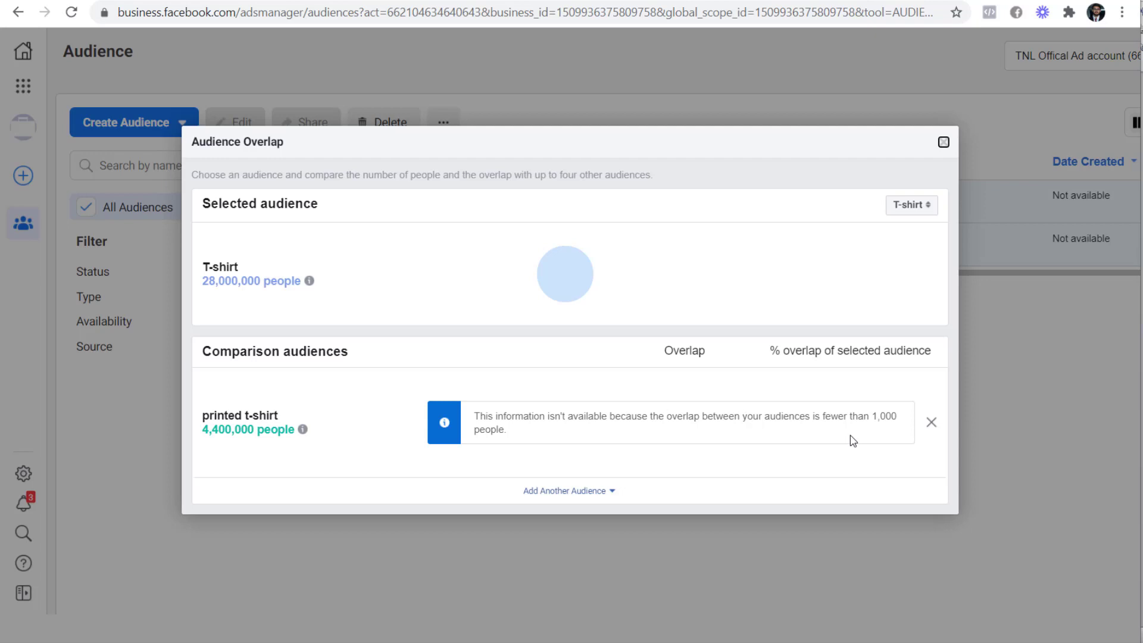
{"action": "mouse_move", "coordinate": [885, 461]}
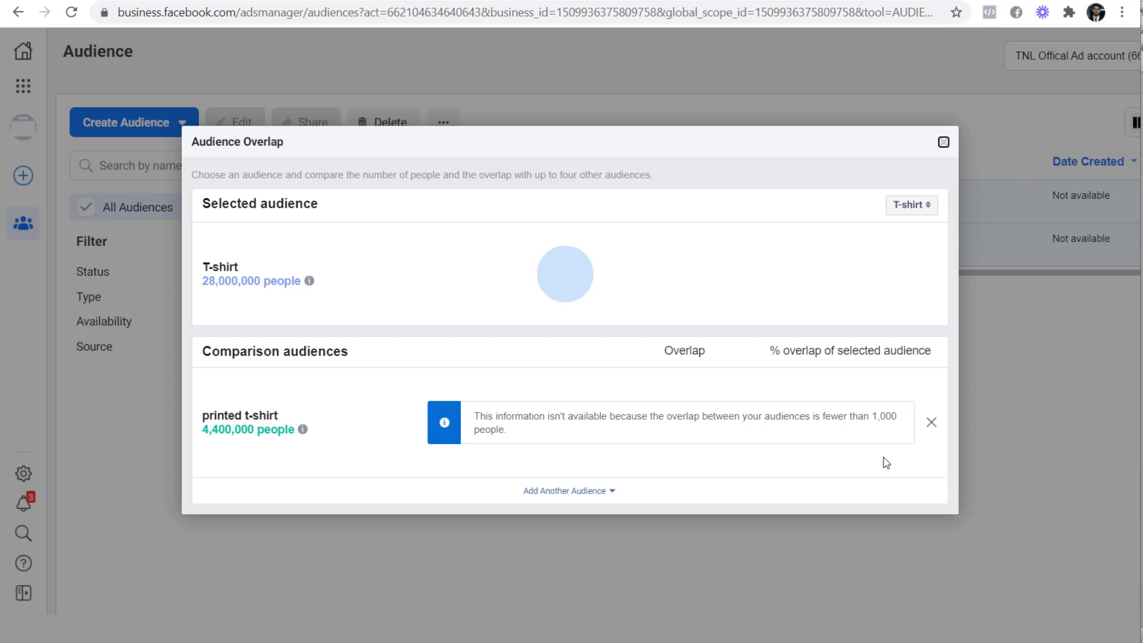
{"action": "mouse_move", "coordinate": [891, 462]}
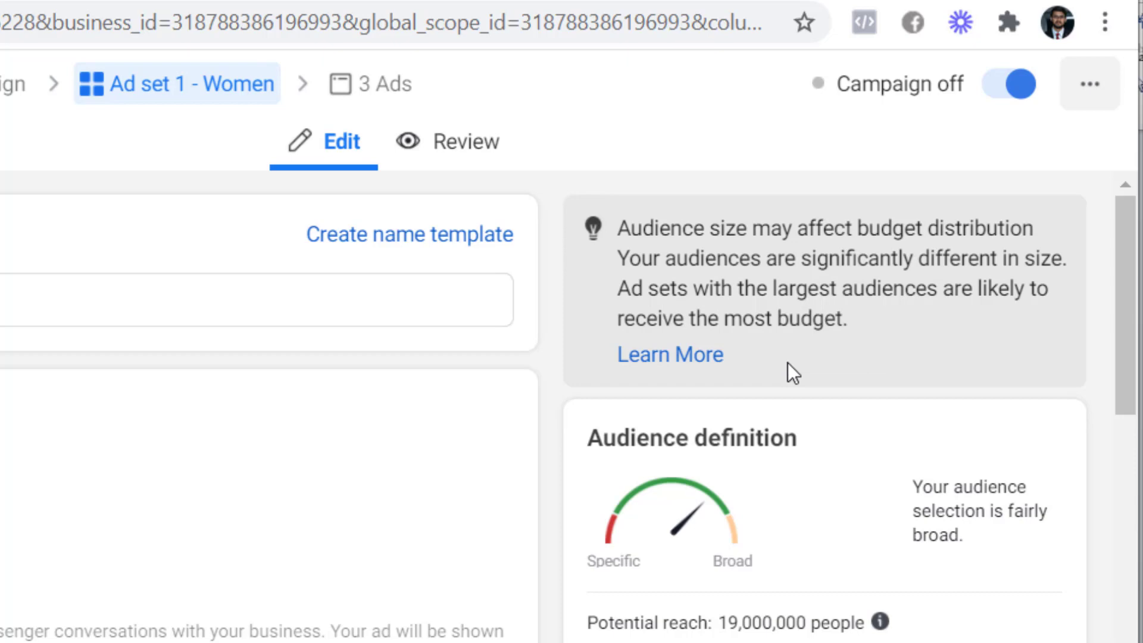
{"action": "mouse_move", "coordinate": [787, 348]}
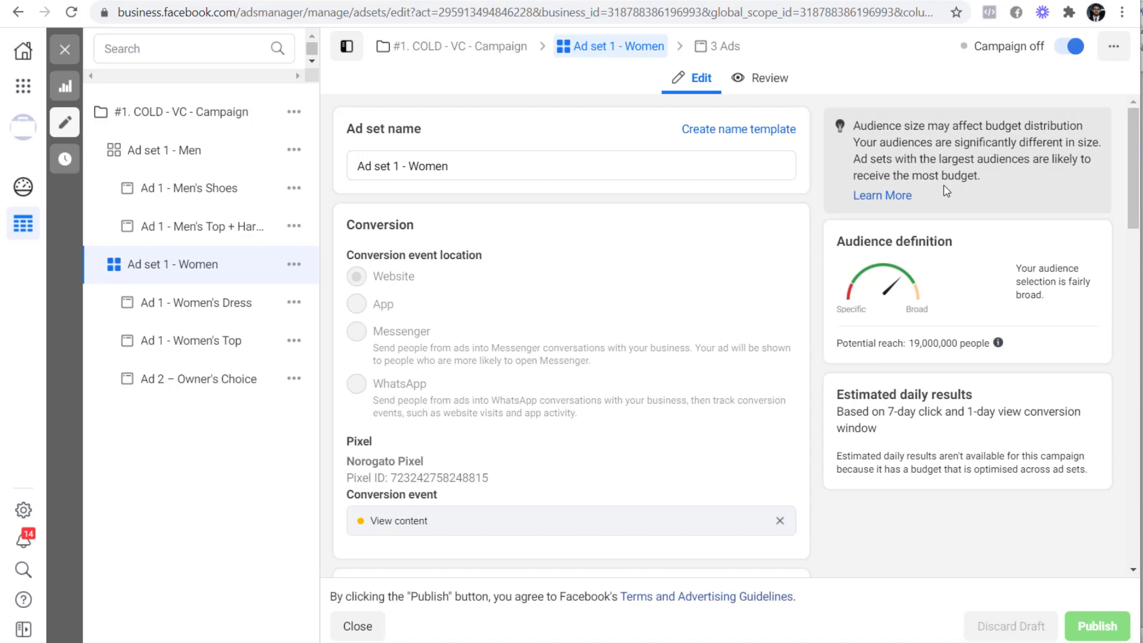
{"action": "mouse_move", "coordinate": [947, 181]}
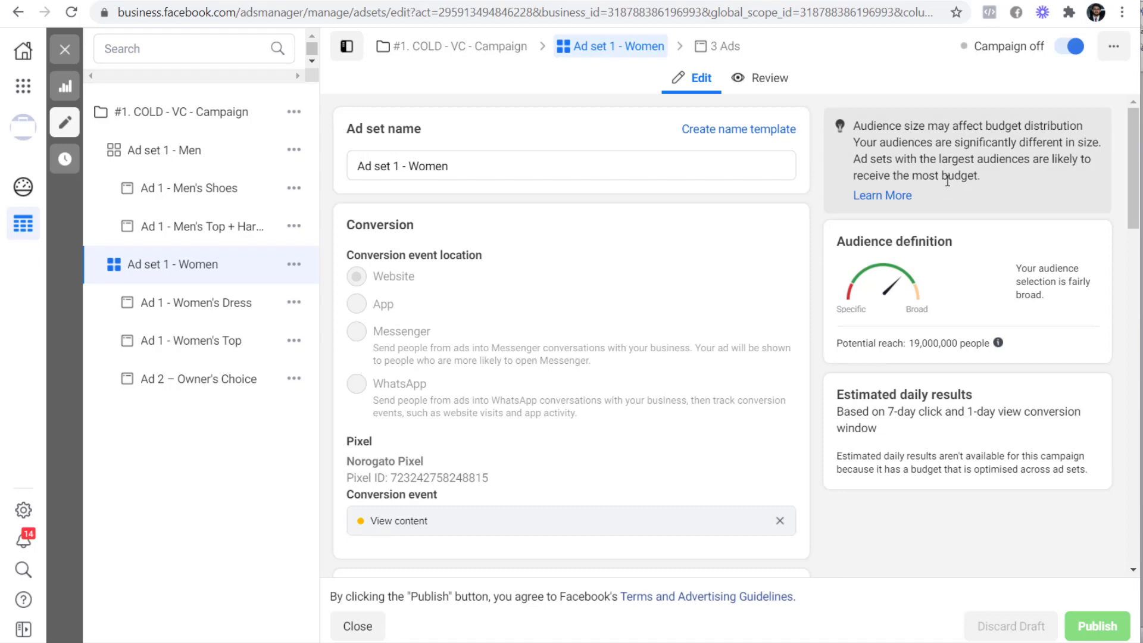
{"action": "scroll", "scroll_direction": "down", "scroll_amount": 3}
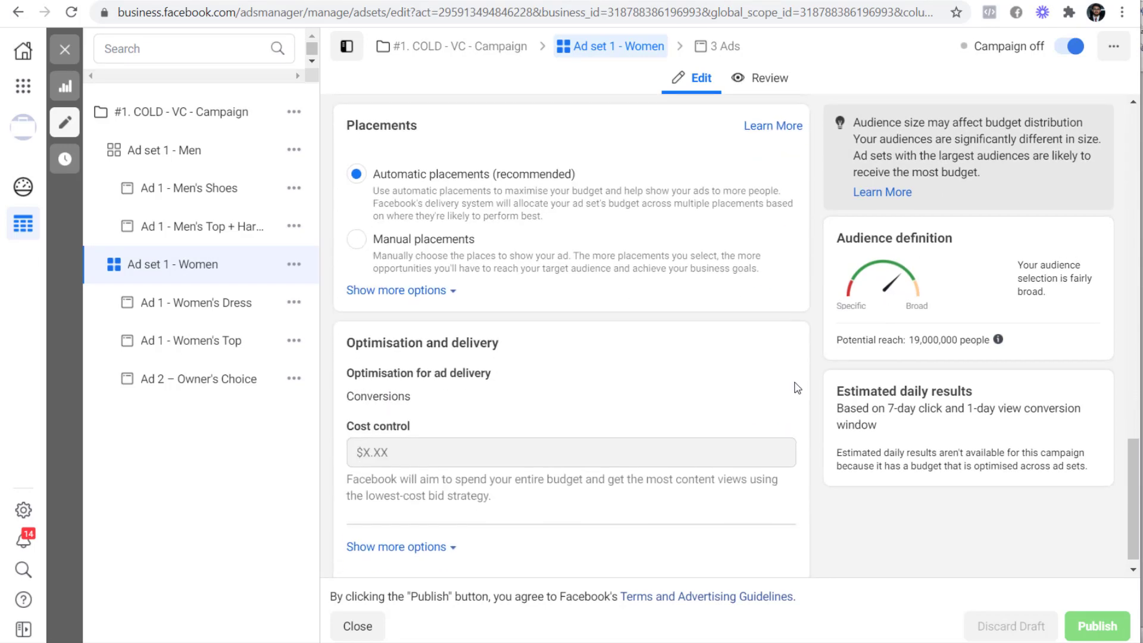
{"action": "mouse_move", "coordinate": [497, 360]}
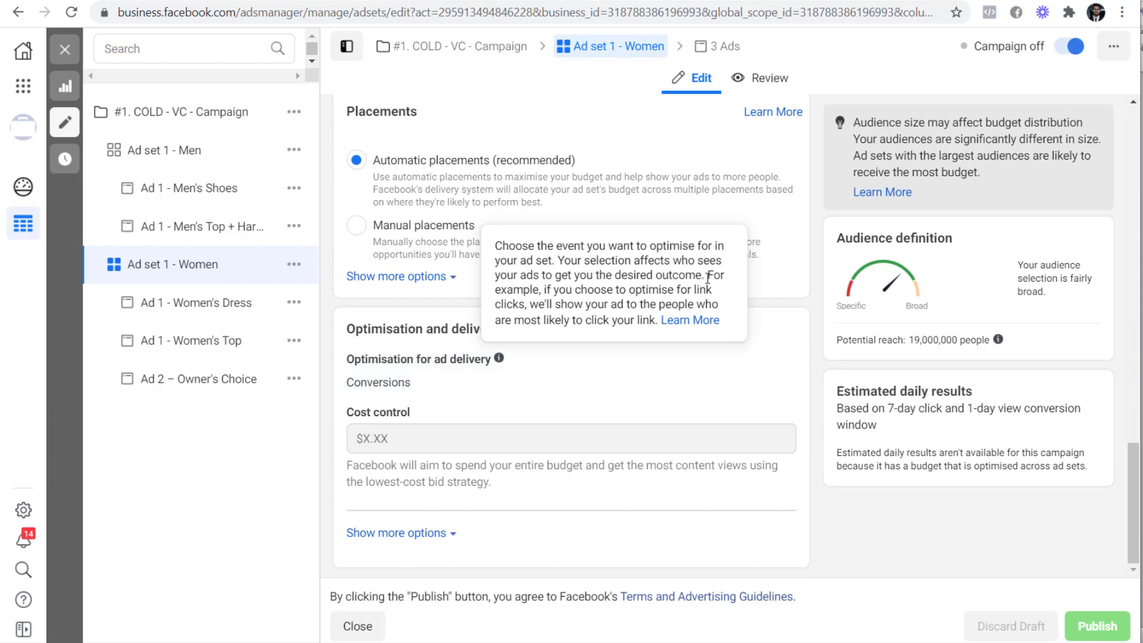
{"action": "left_click_drag", "start_coordinate": [704, 275], "coordinate": [614, 289]}
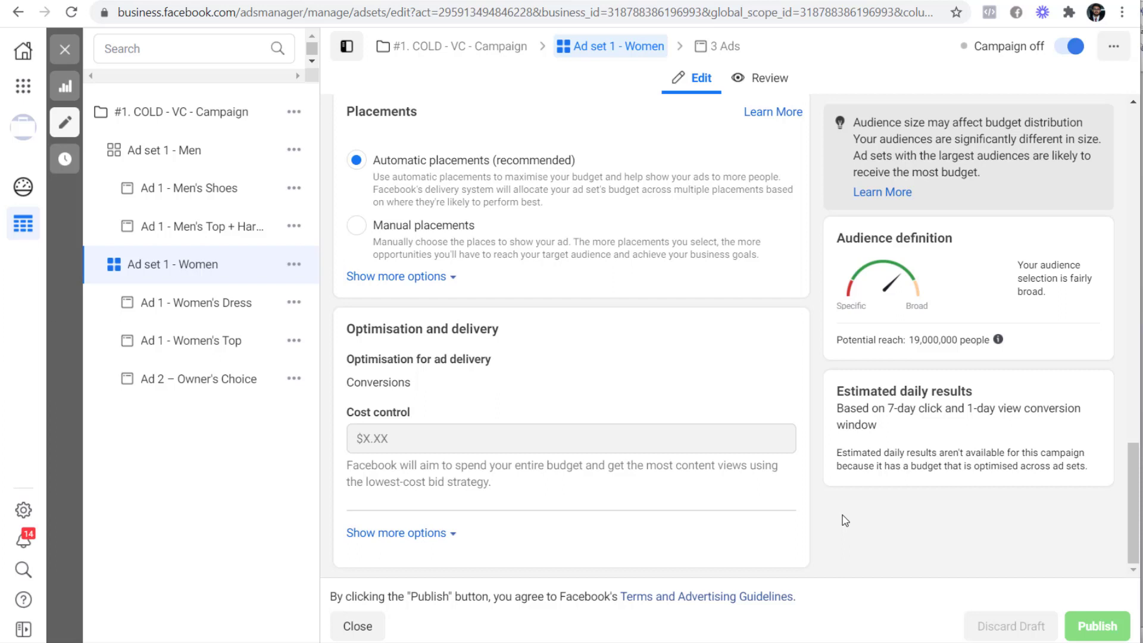
{"action": "mouse_move", "coordinate": [876, 484]}
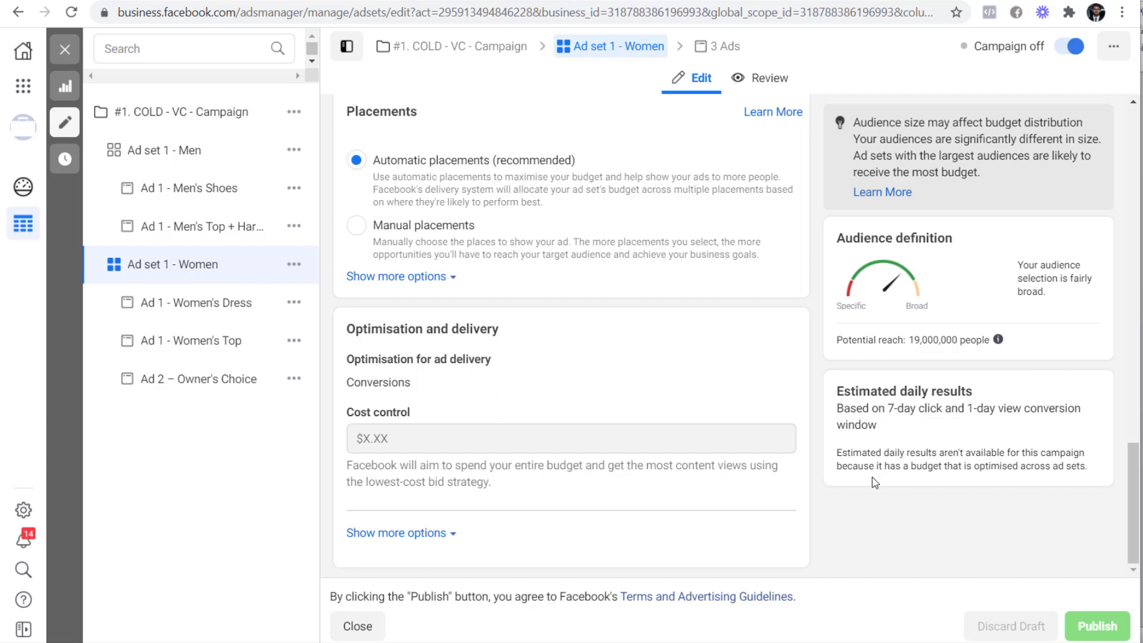